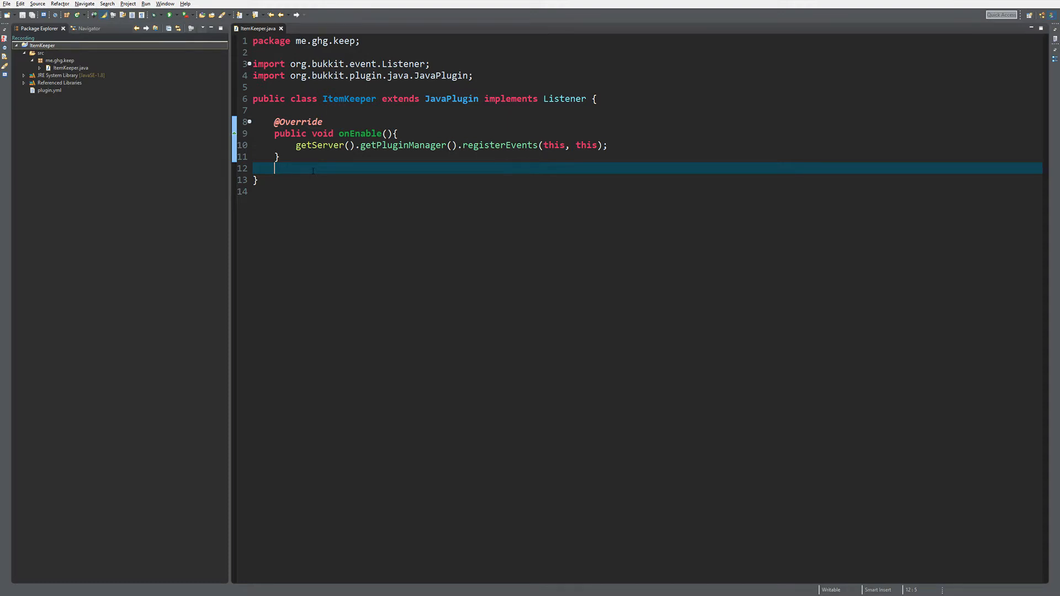
pyautogui.press('enter')
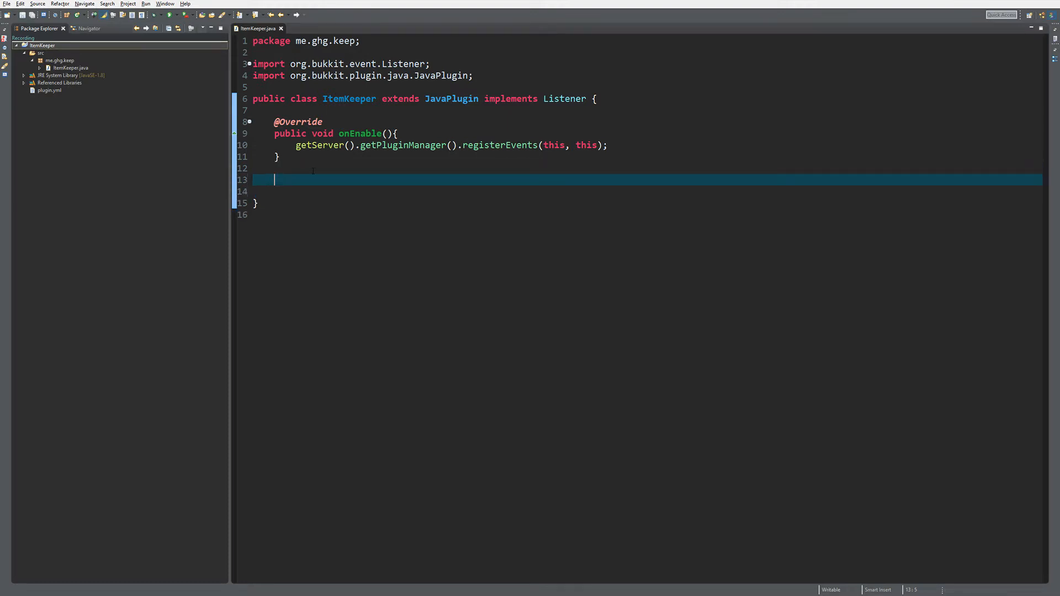
pyautogui.write('@EV')
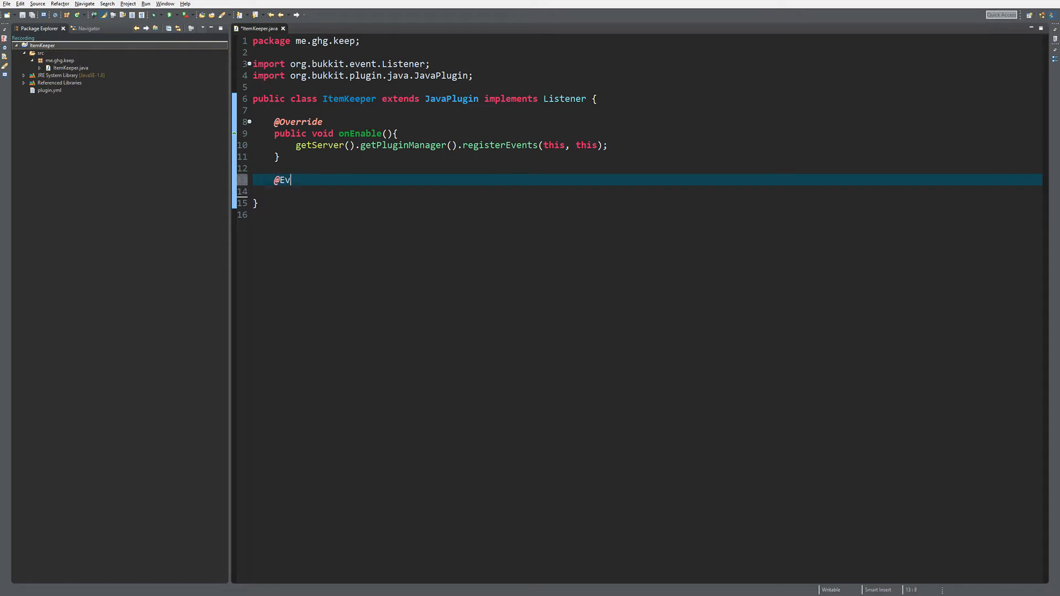
pyautogui.write('entHandler')
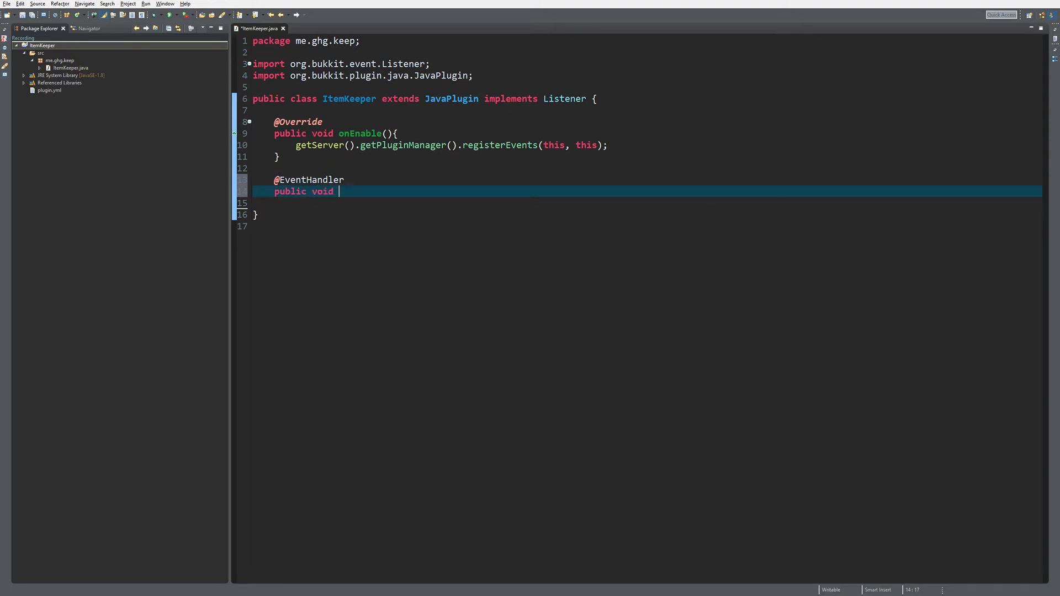
pyautogui.write('onPlayer')
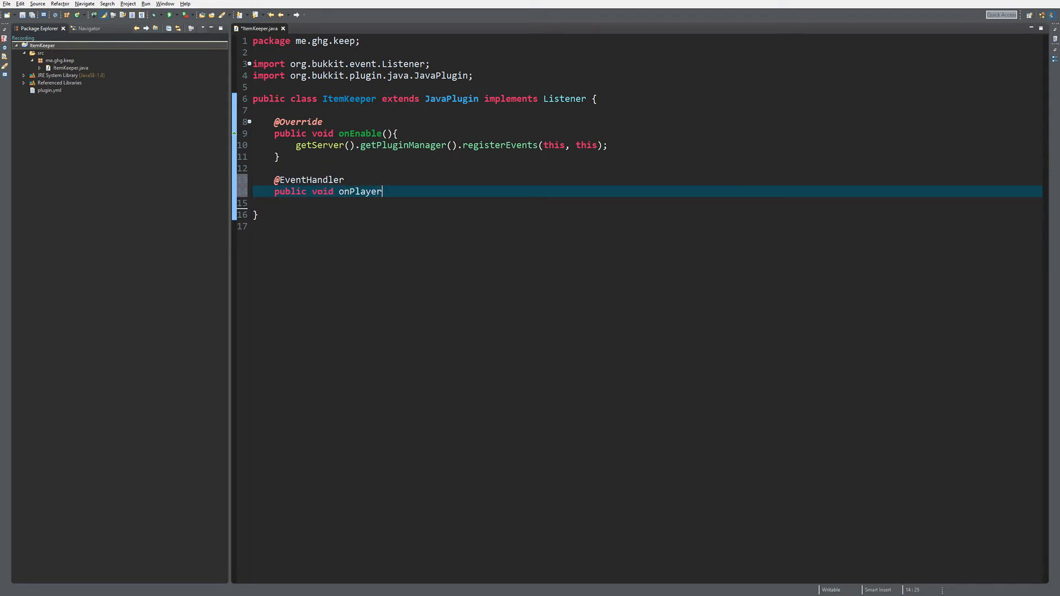
pyautogui.write('Death()')
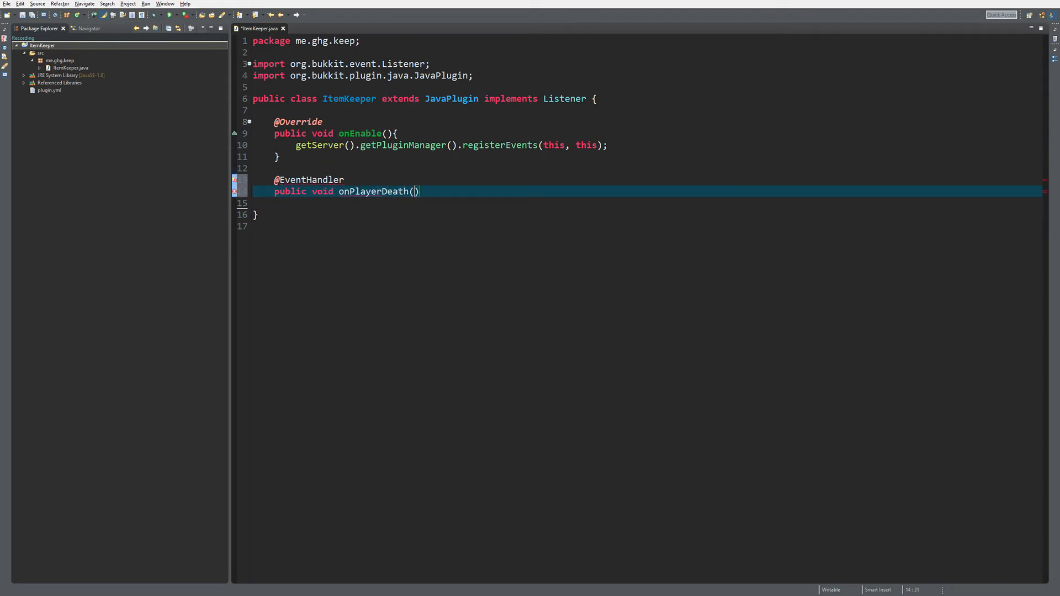
pyautogui.write('PlayerDeath')
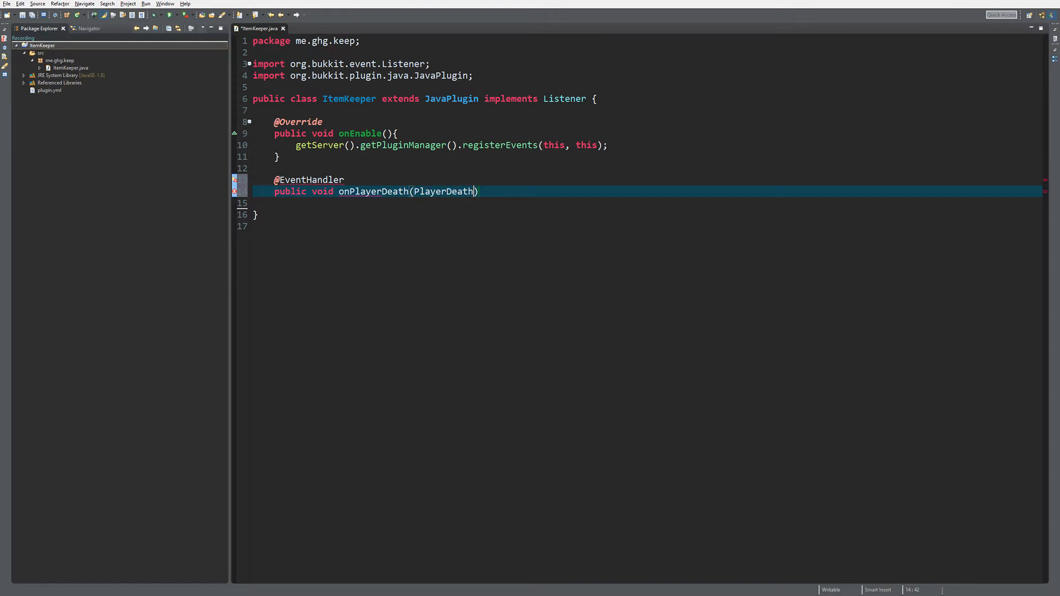
pyautogui.write('Event e){')
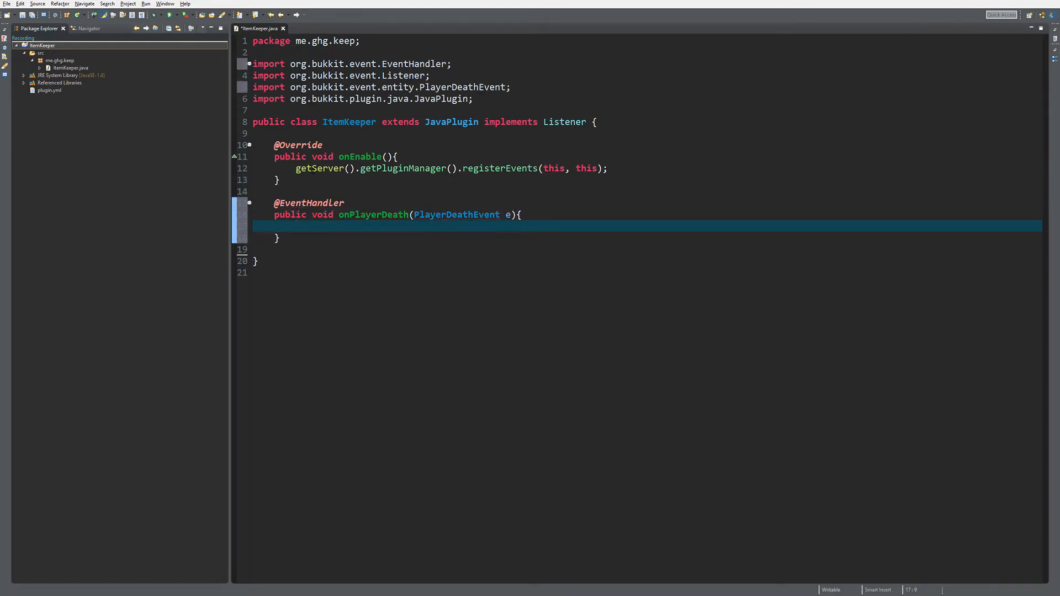
# - Declare ArrayList<ItemStack> items = new ArrayList<>(); in onPlayerDeath, organize imports and save
pyautogui.press('ctrl+s')
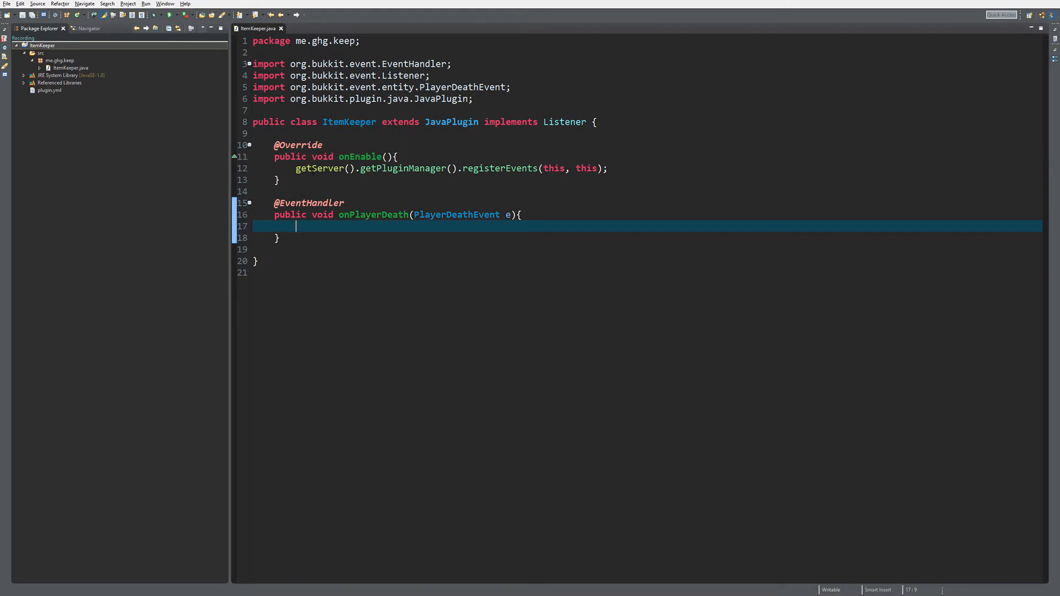
pyautogui.write('Ar')
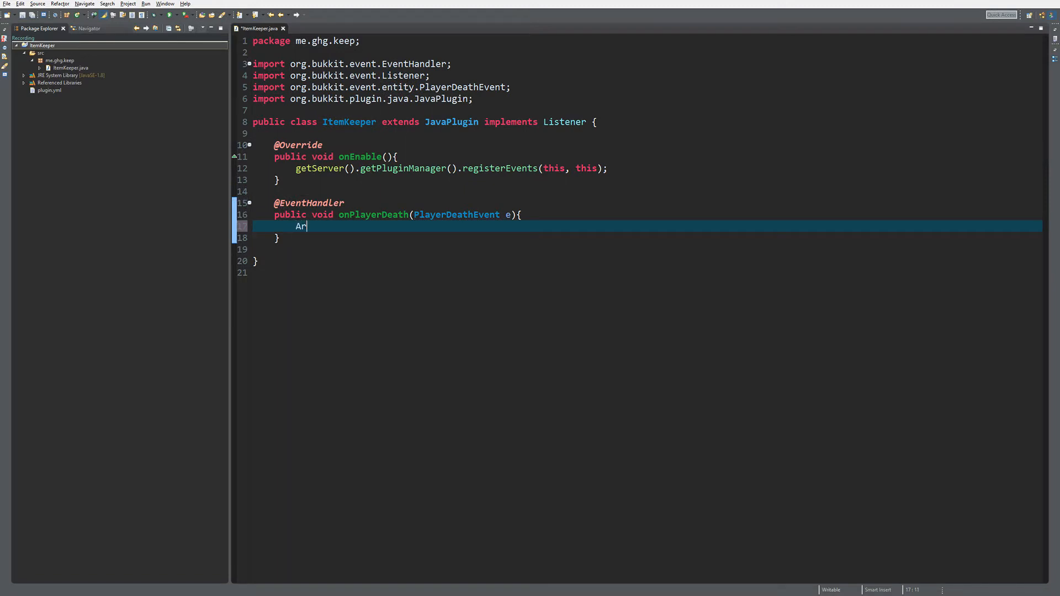
pyautogui.write('rayList')
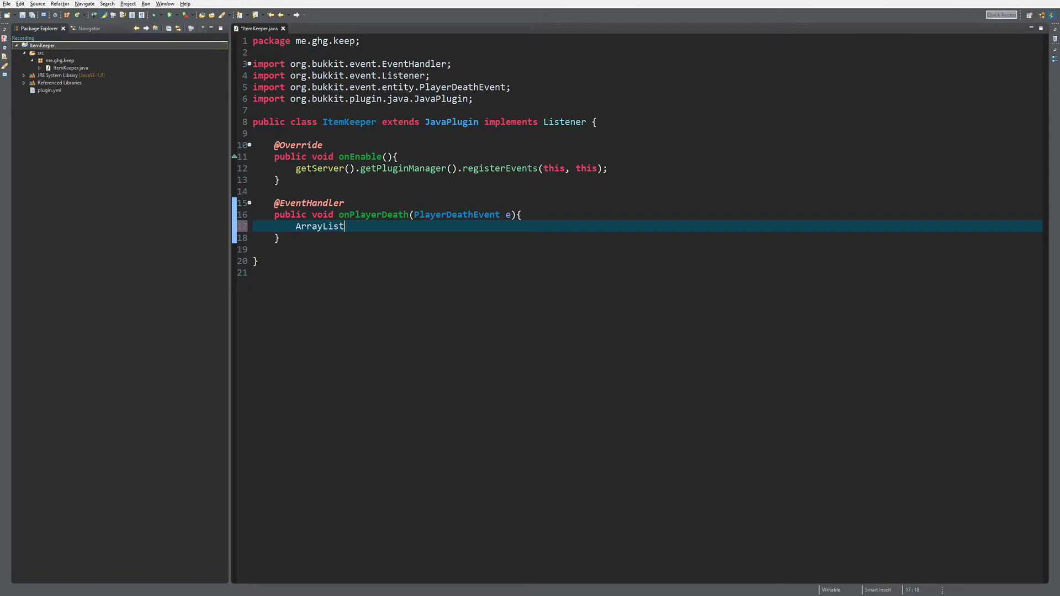
pyautogui.write('<ItemSt>')
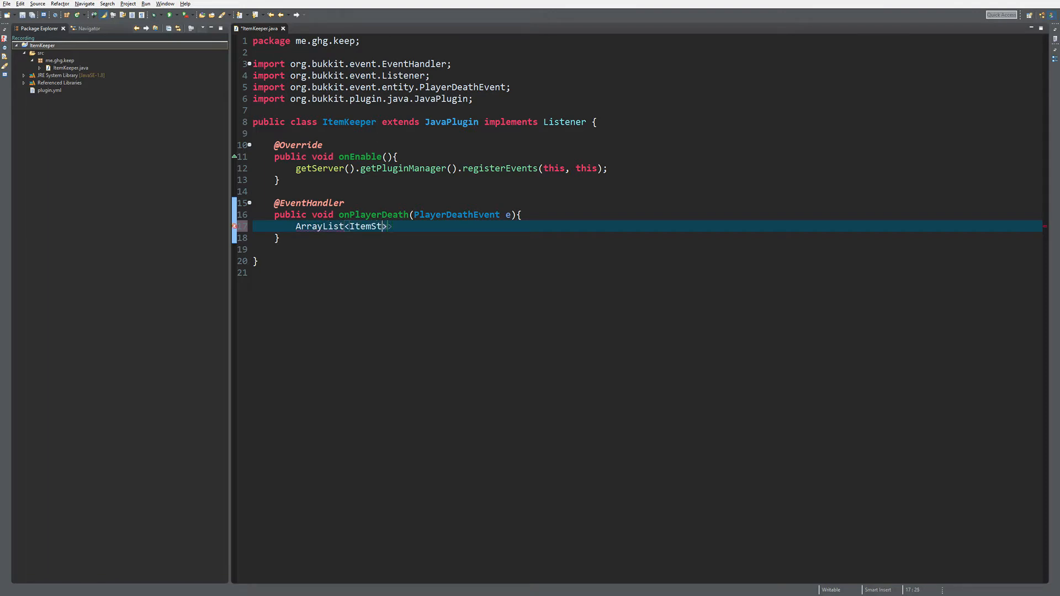
pyautogui.write('ack> item')
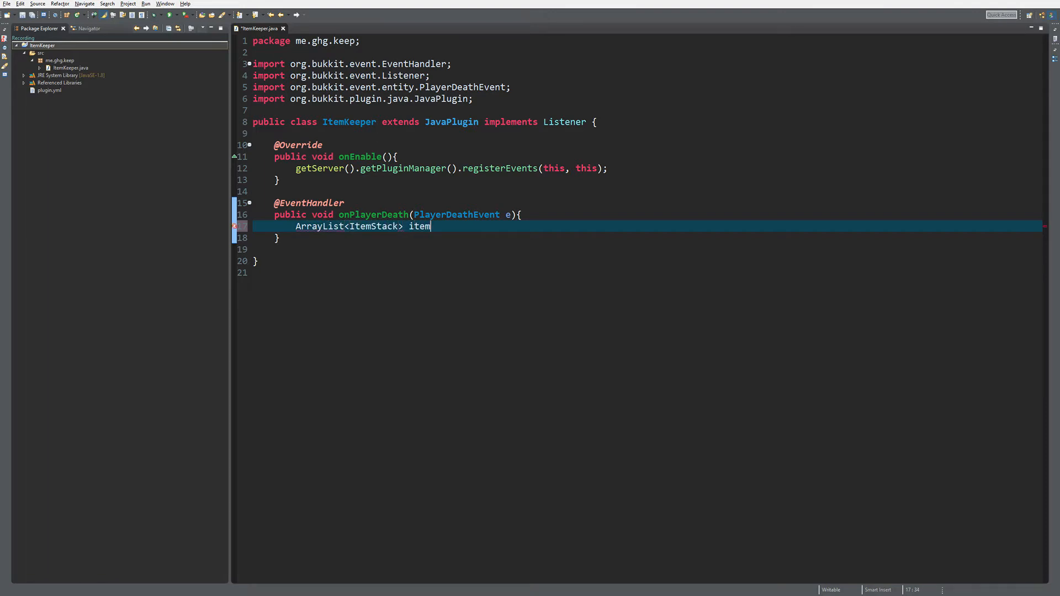
pyautogui.write('s = new ArrayList')
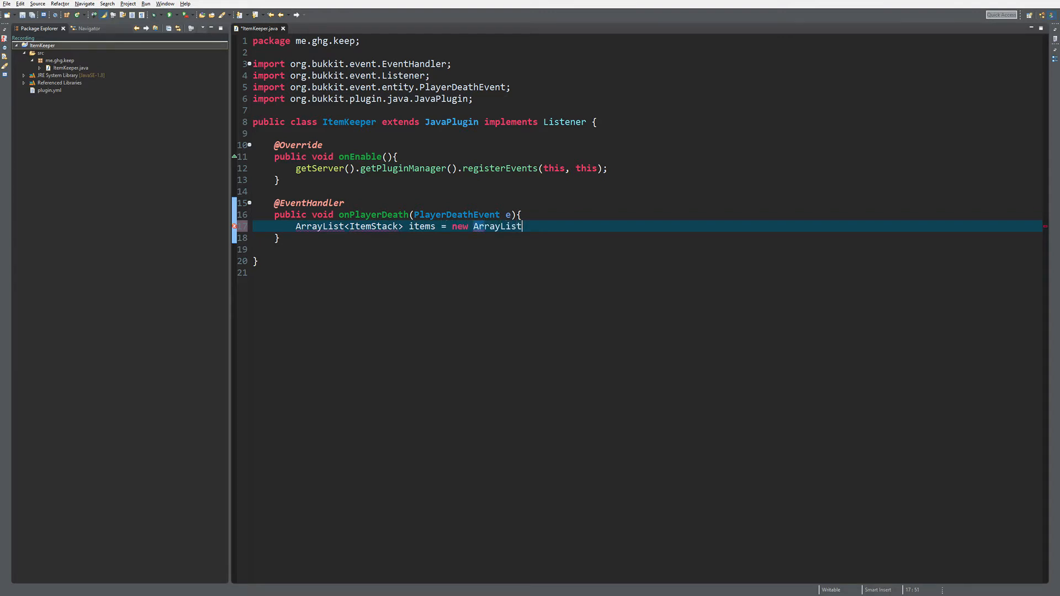
pyautogui.write('<>')
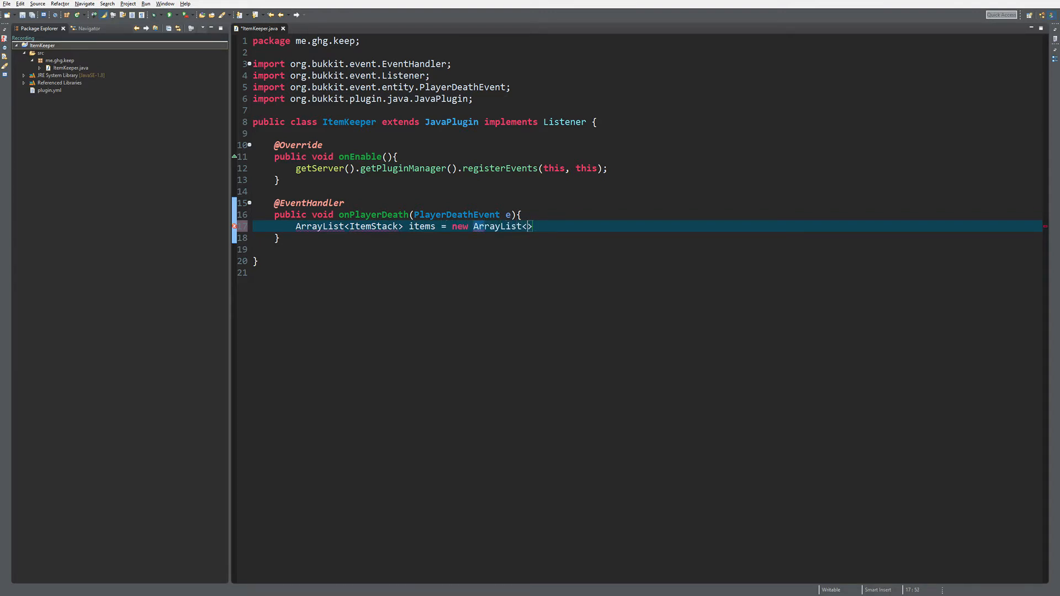
pyautogui.write('();')
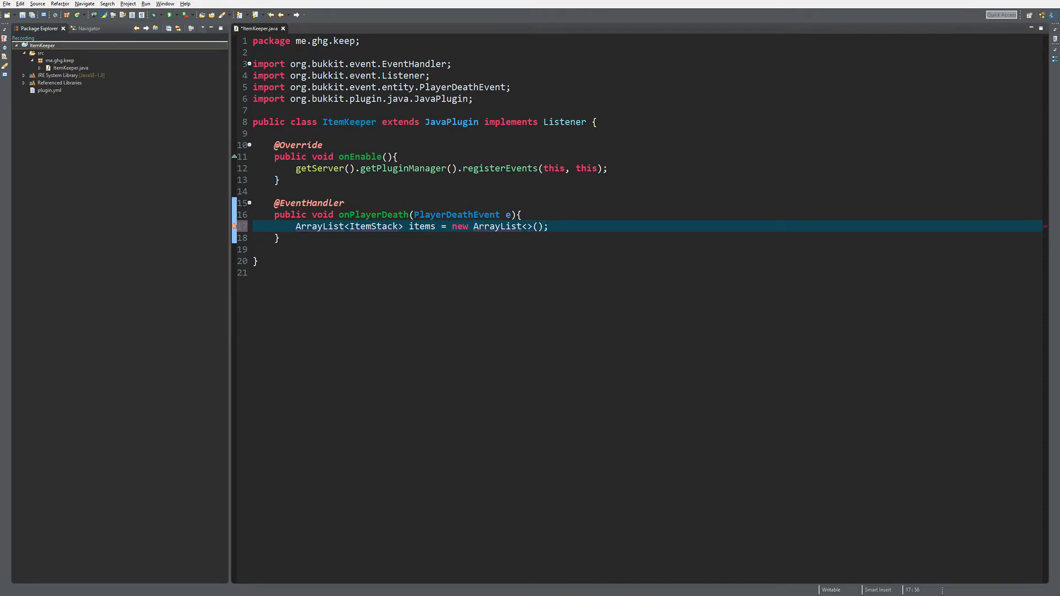
pyautogui.press('ctrl+shift+o')
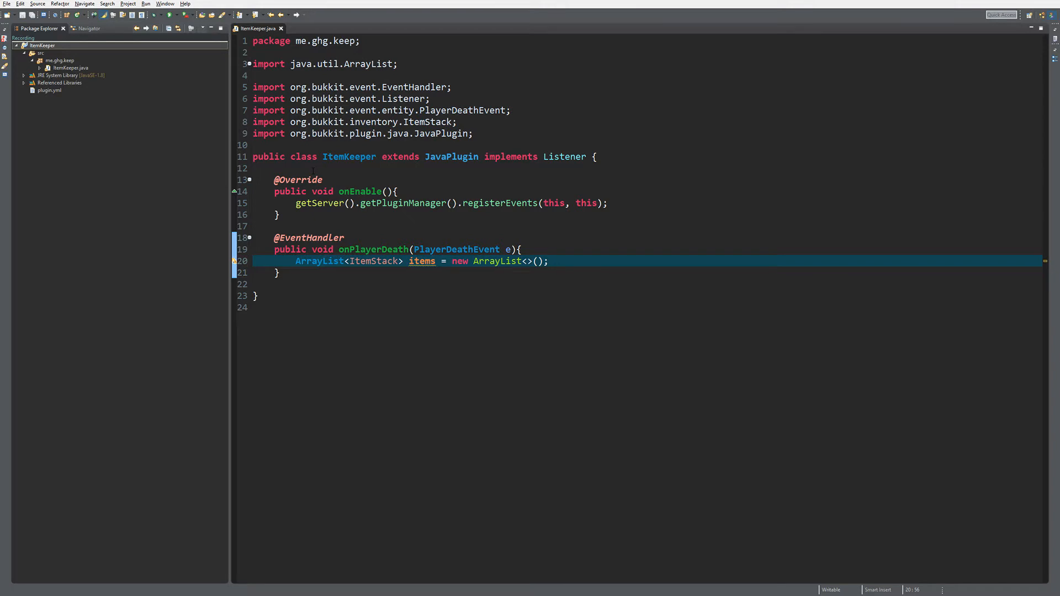
# - Write a for-each loop for(ItemStack item: e.getDrops()){ } after the items declaration
pyautogui.click(548, 261)
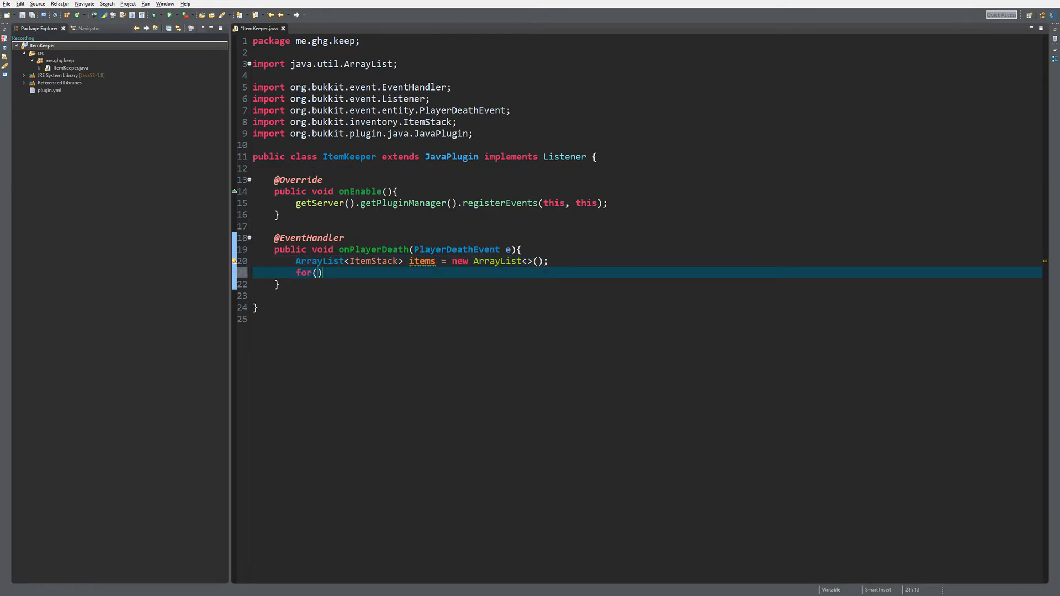
pyautogui.write('ItemStack')
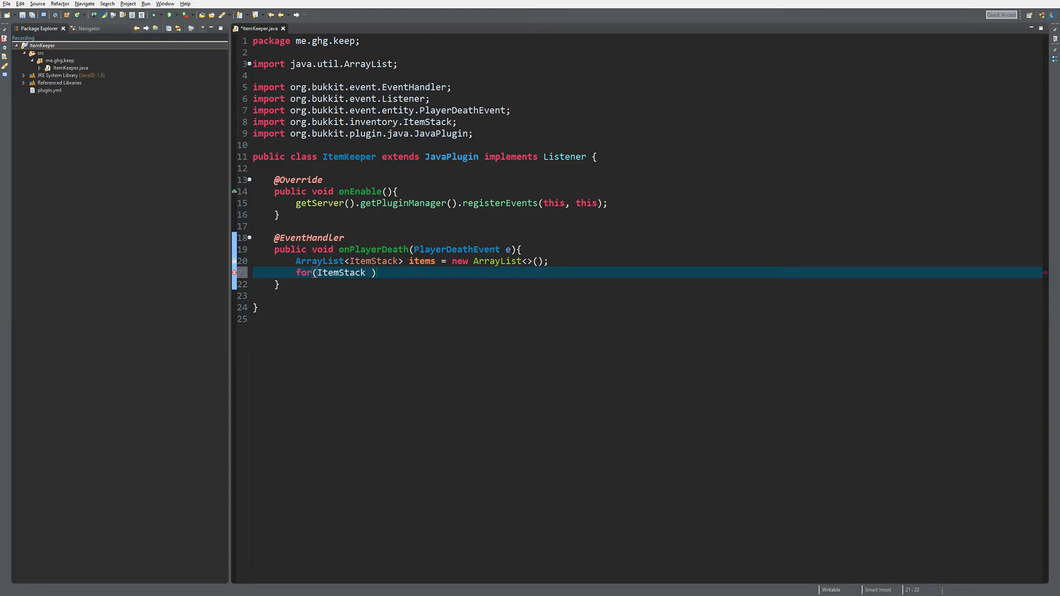
pyautogui.write('item:')
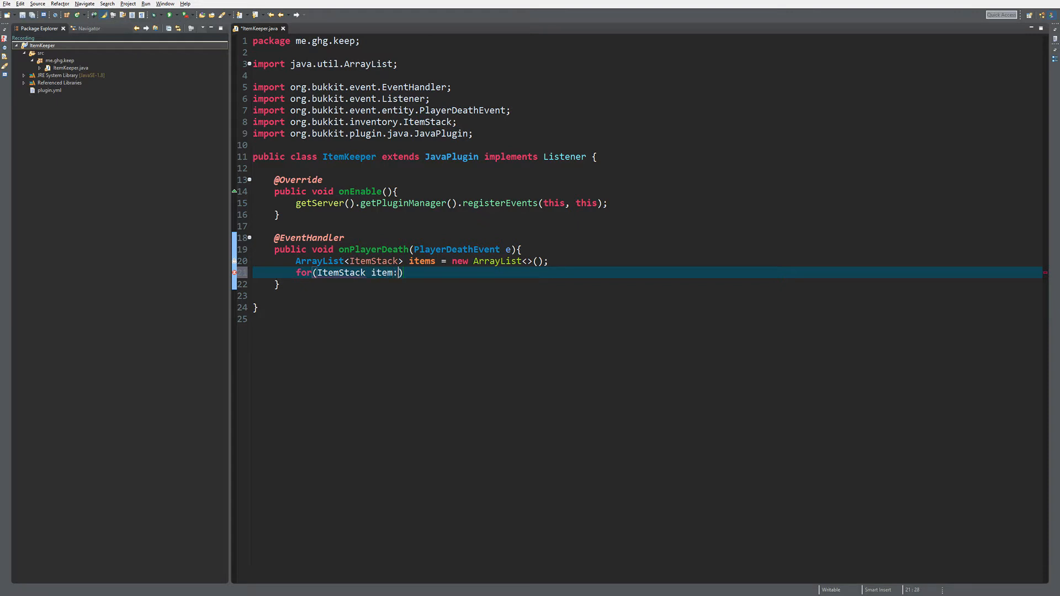
pyautogui.write('" "')
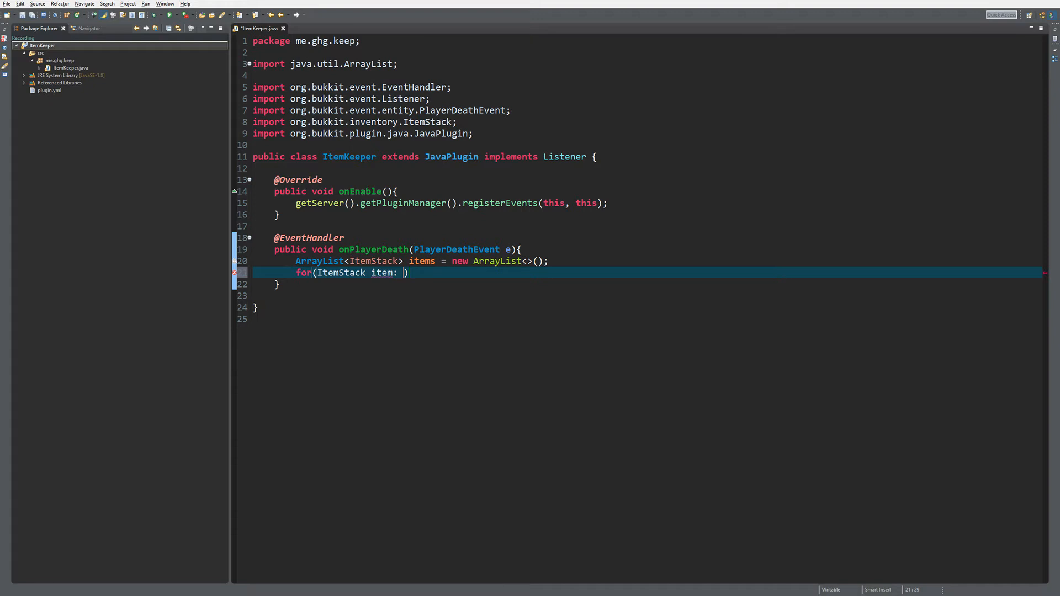
pyautogui.write('e.getDrops(')
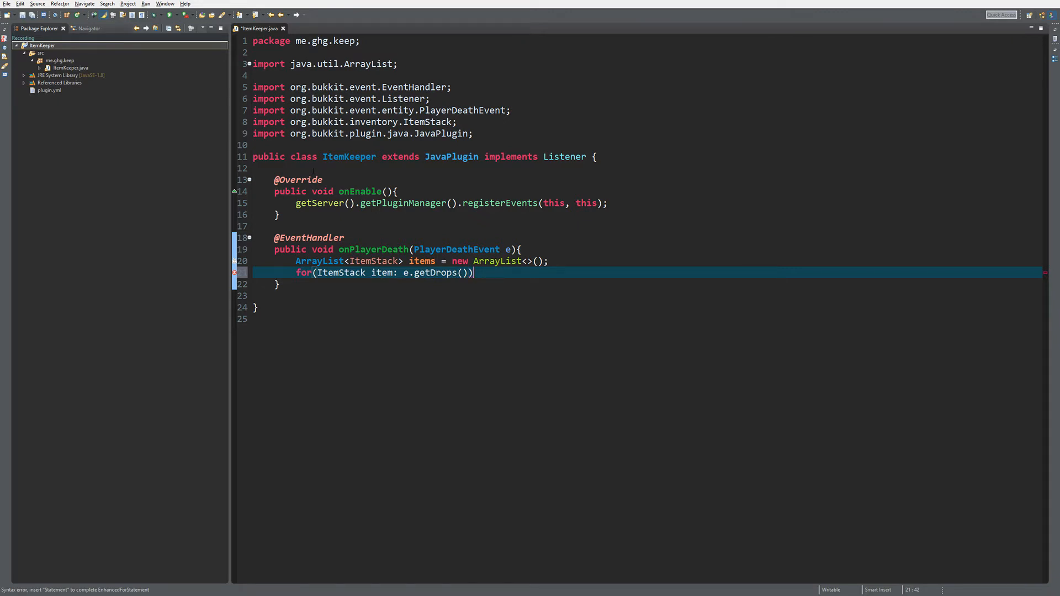
pyautogui.write('{')
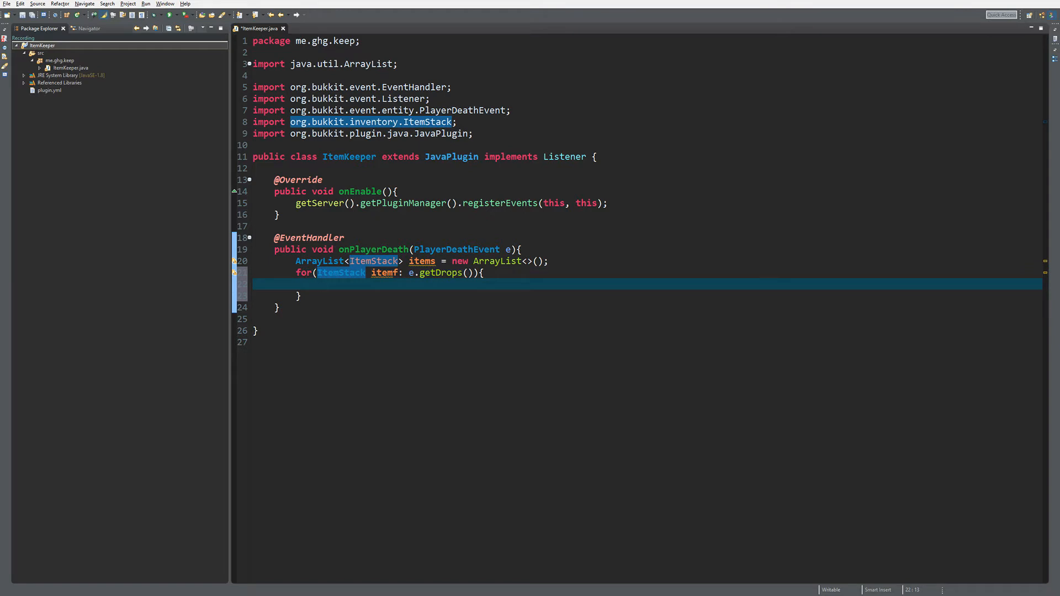
# - Inside the loop, add if(item.hasItemMeta()){ items.add(item); } and save
pyautogui.write('i')
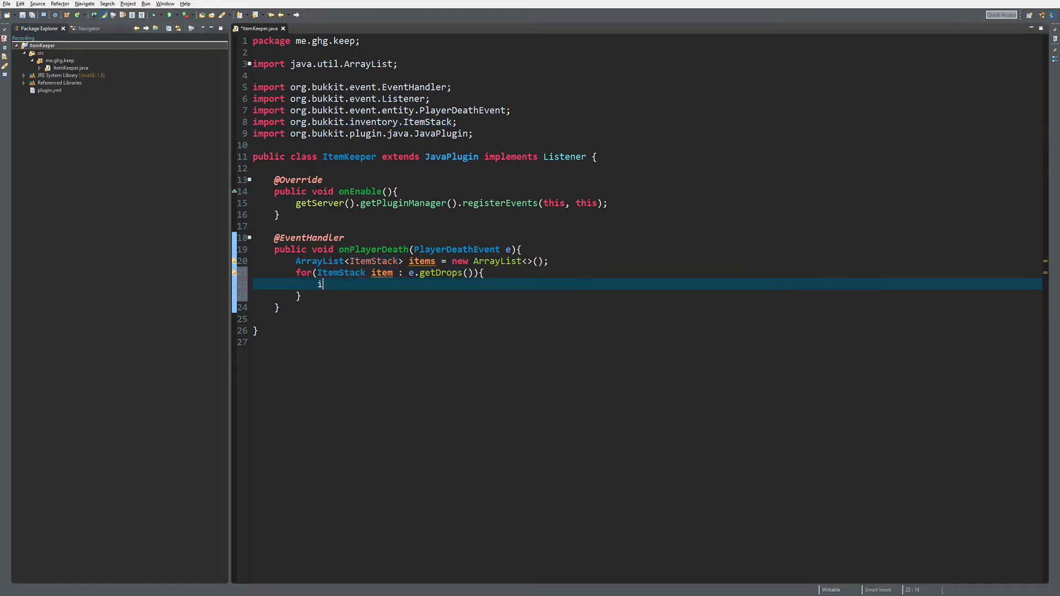
pyautogui.write('f(item)')
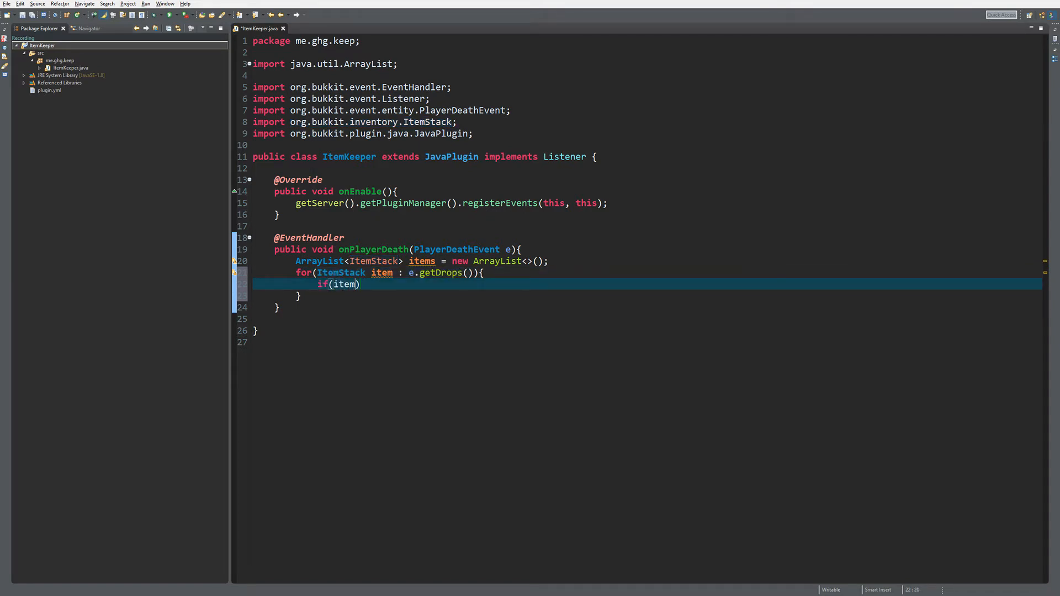
pyautogui.write('.hasItemMeta(')
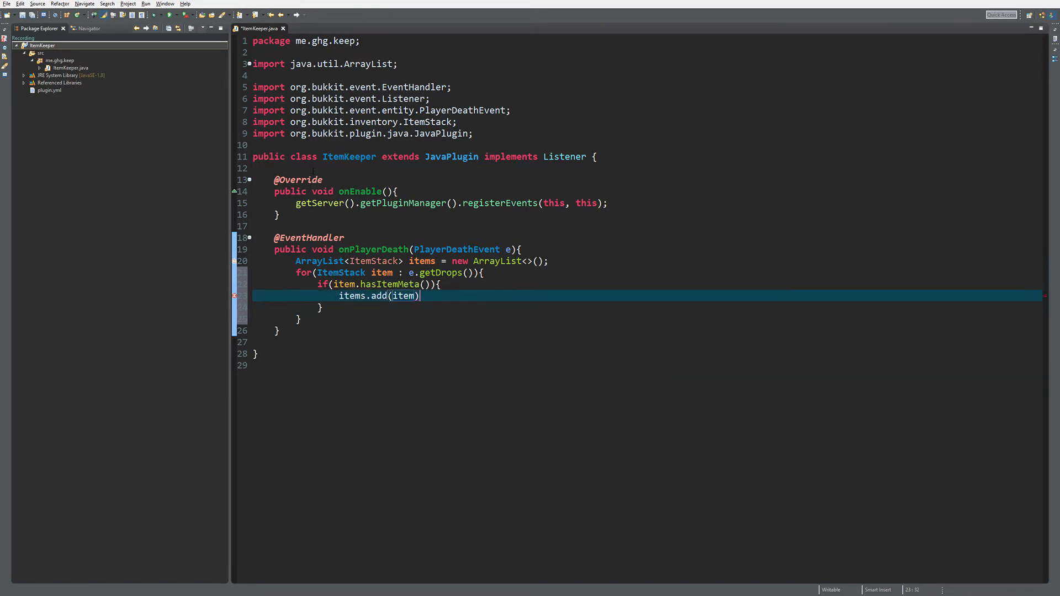
pyautogui.write(';')
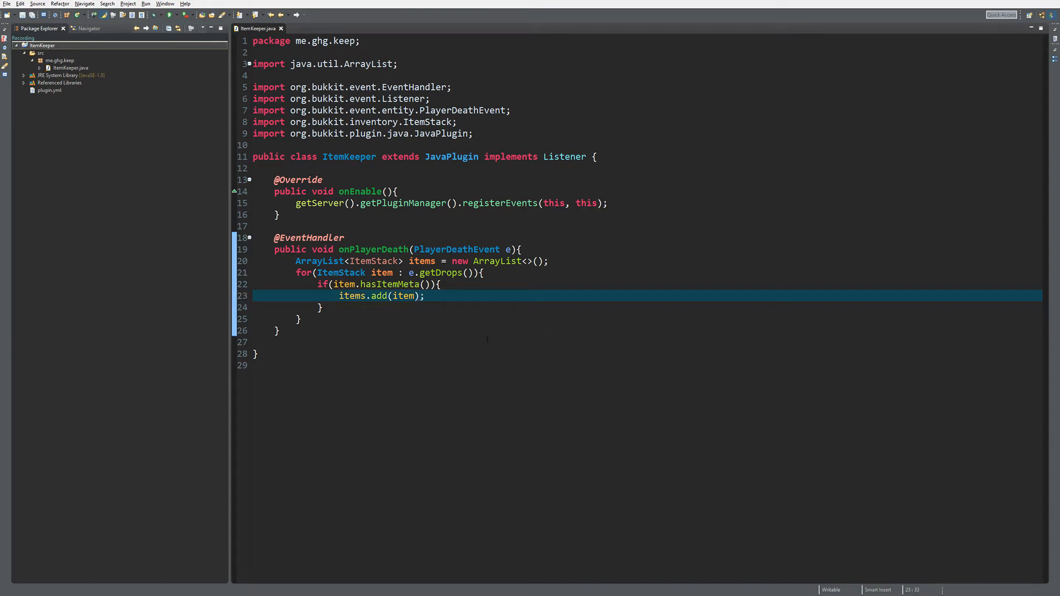
pyautogui.click(423, 261)
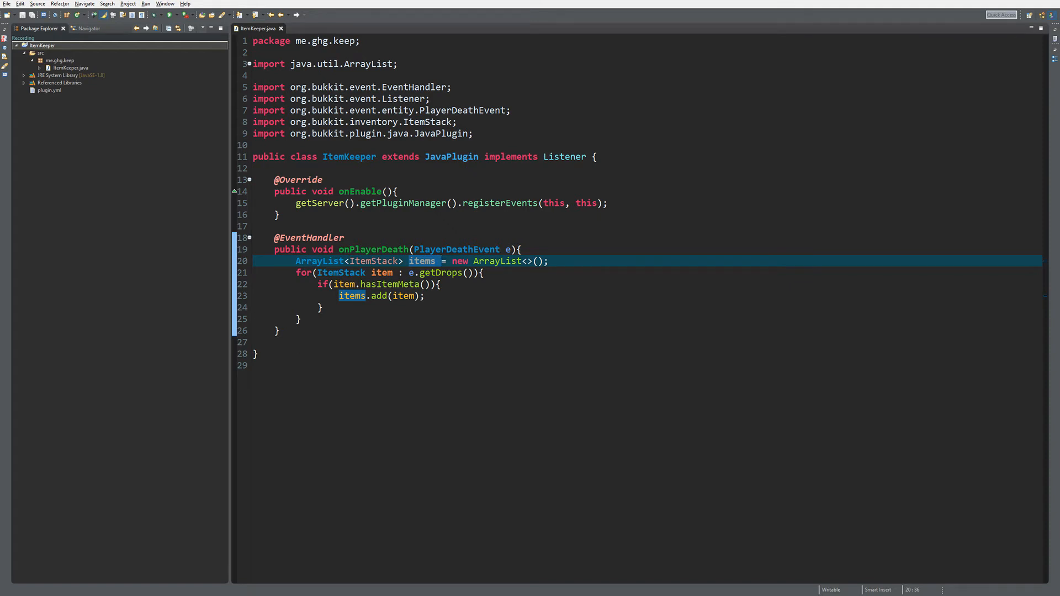
# - After the loop, write e.getDrops().removeAll(items); to strip kept items from drops
pyautogui.write('e.g')
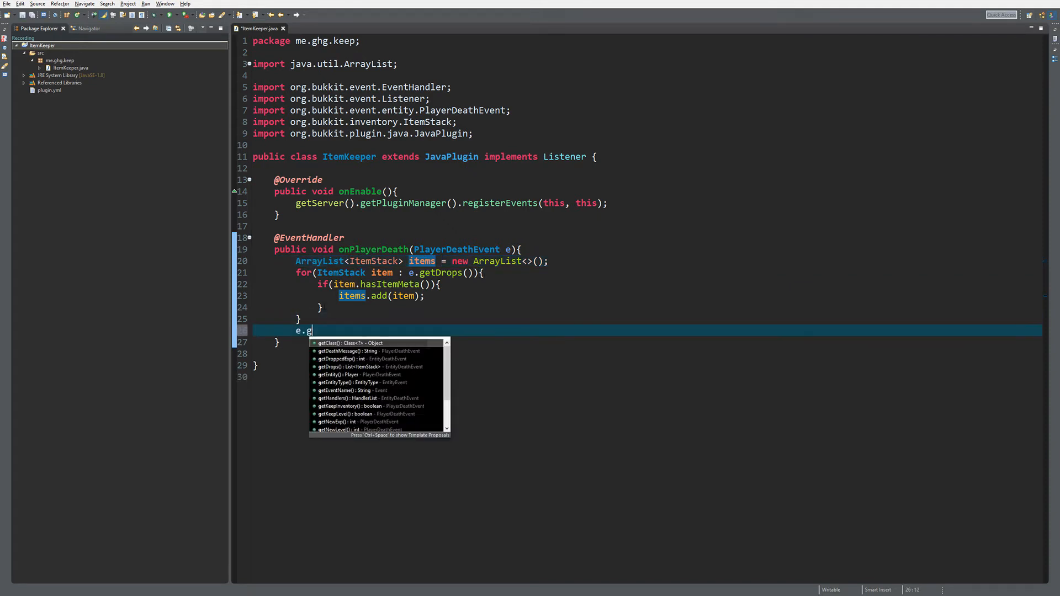
pyautogui.write('etDrops().removeAll(items')
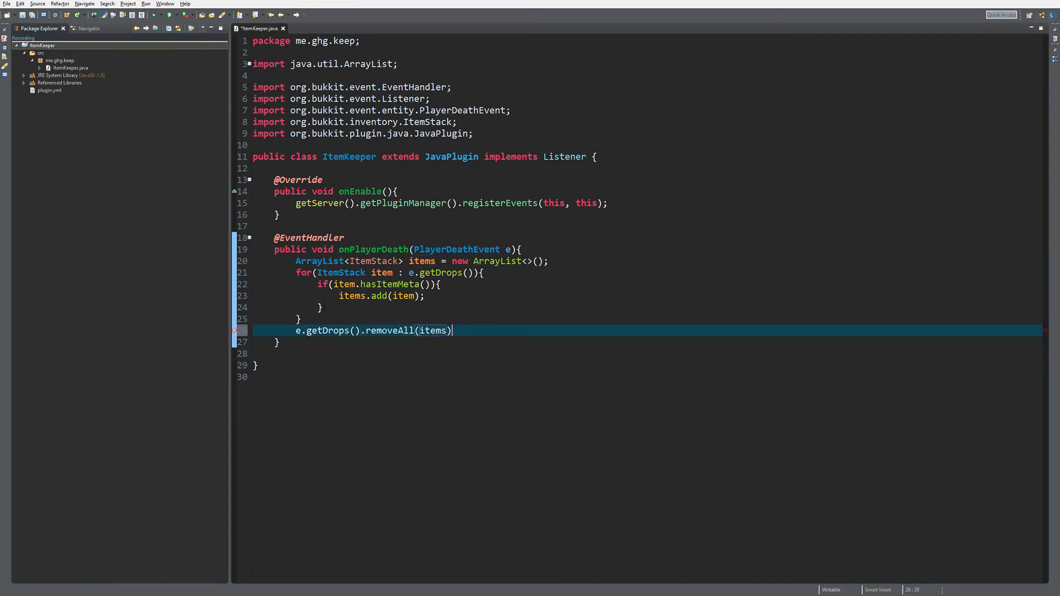
pyautogui.write(';')
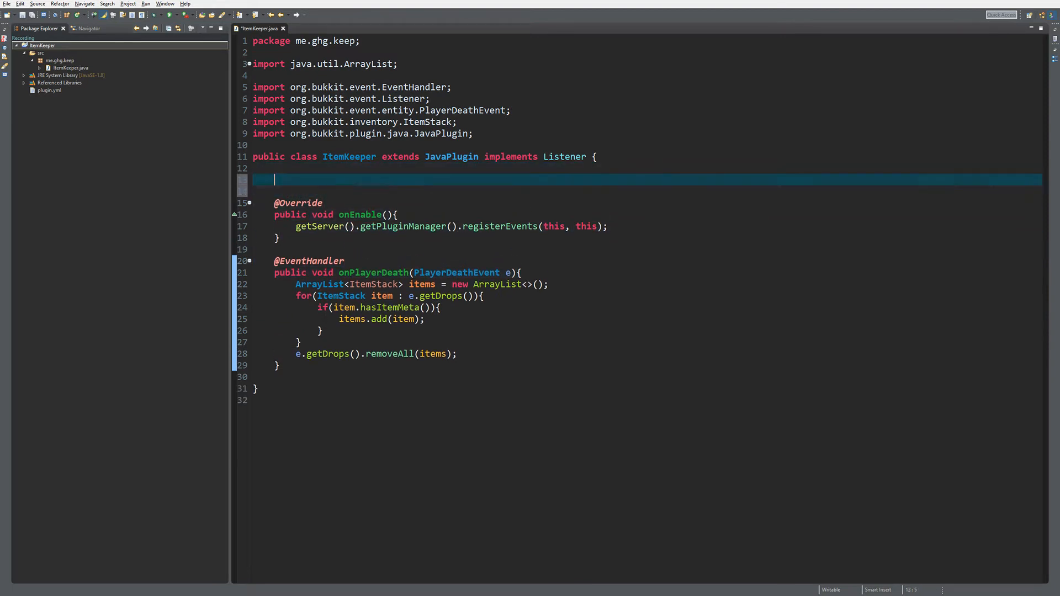
# - Declare public HashMap<Player, ArrayList<ItemStack>> playerItems = new HashMap<>(); above onEnable
pyautogui.write('public')
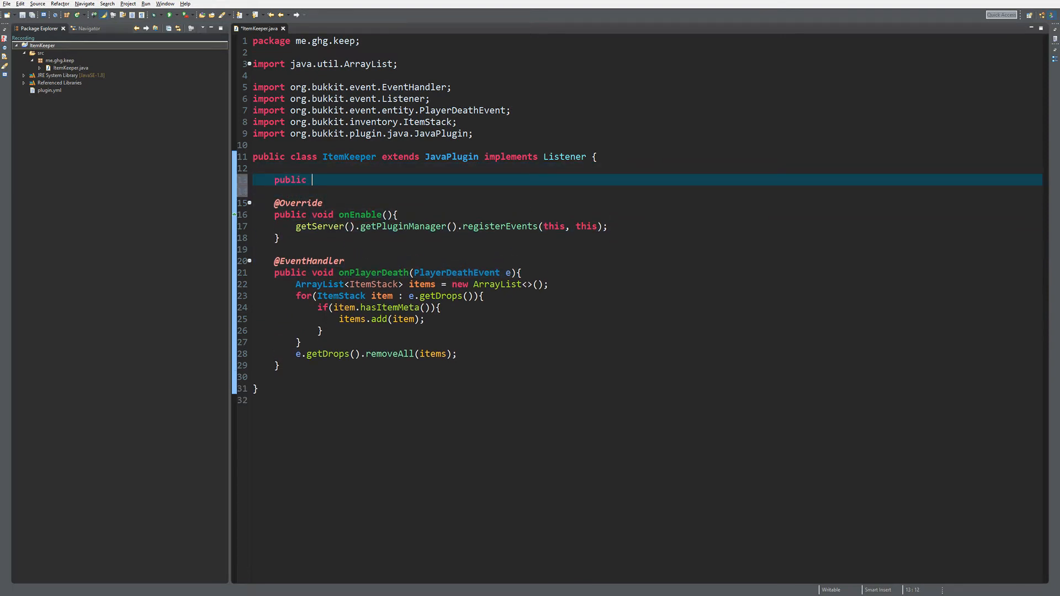
pyautogui.write('HashMap<>')
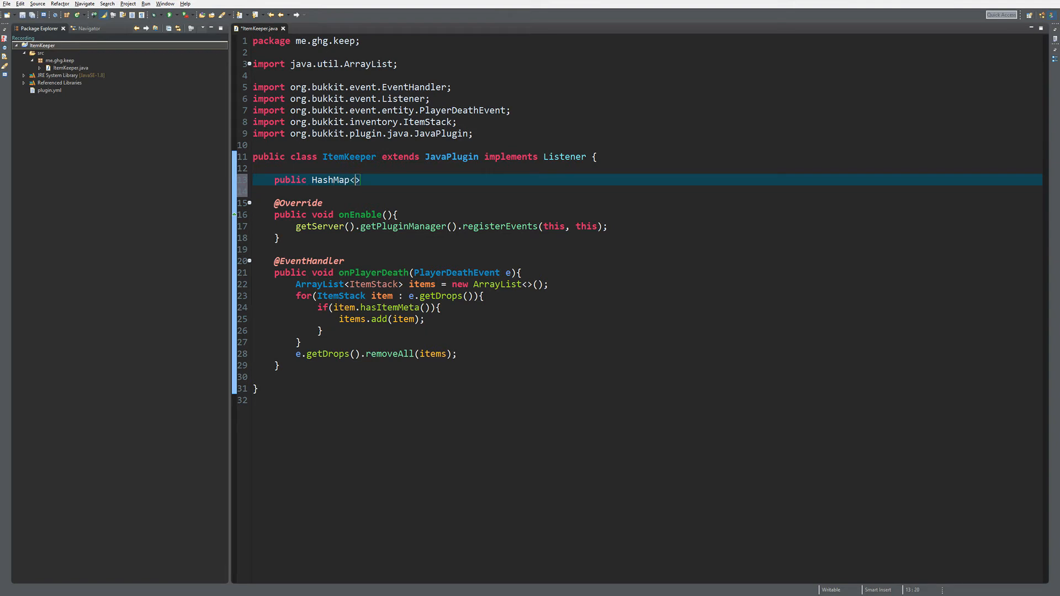
pyautogui.write('Player, A')
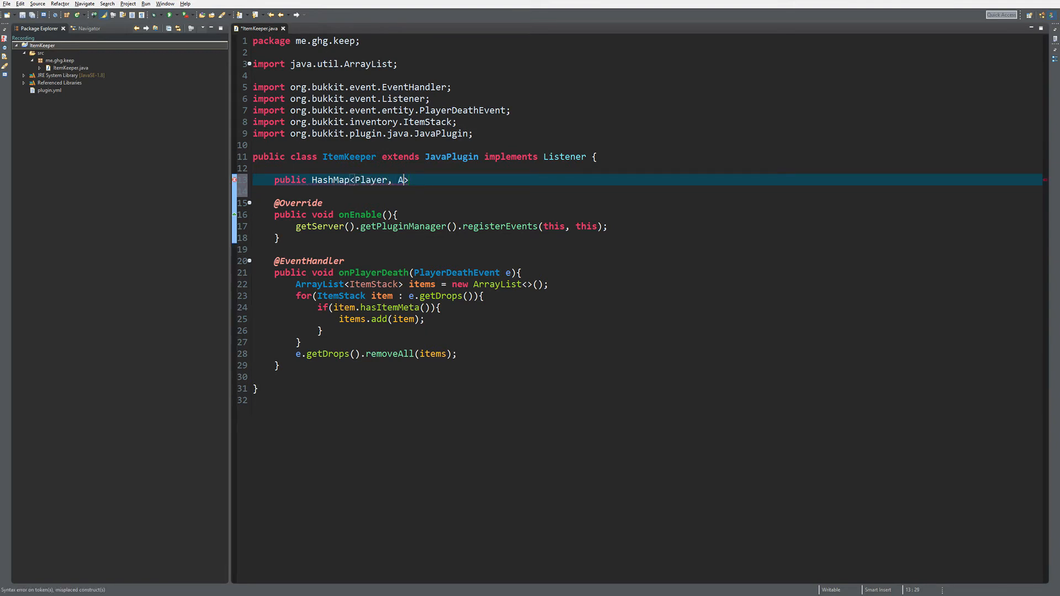
pyautogui.write('rrayList<ItemStack')
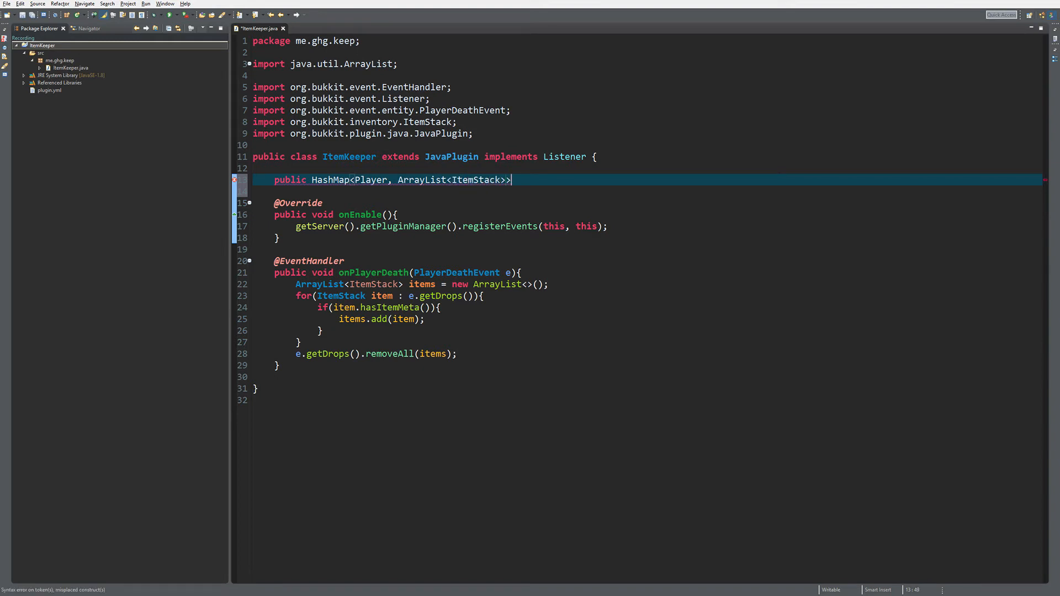
pyautogui.write('playerItems = new')
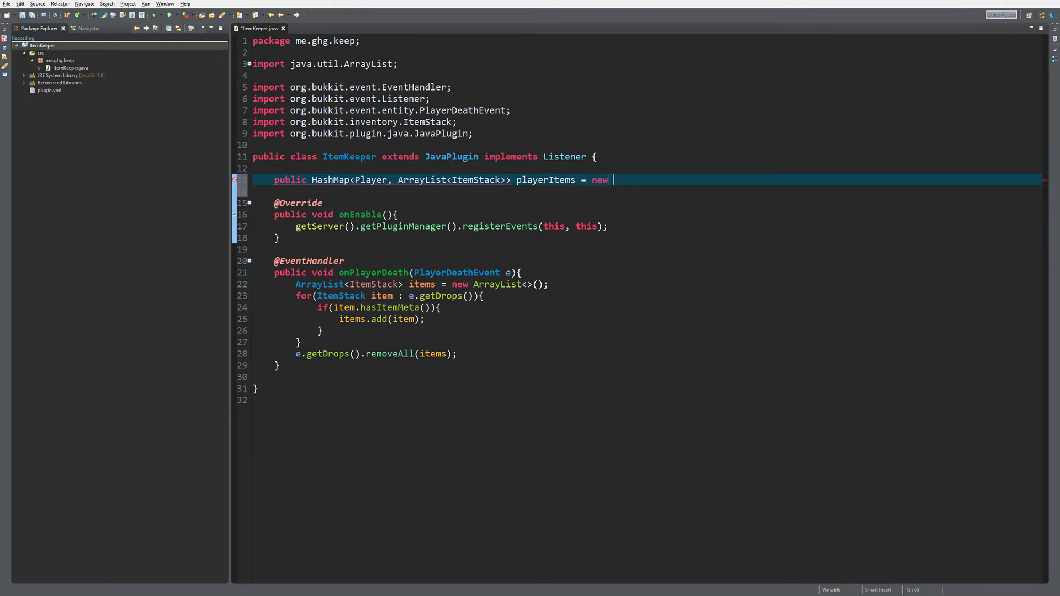
pyautogui.write('HashMap<>')
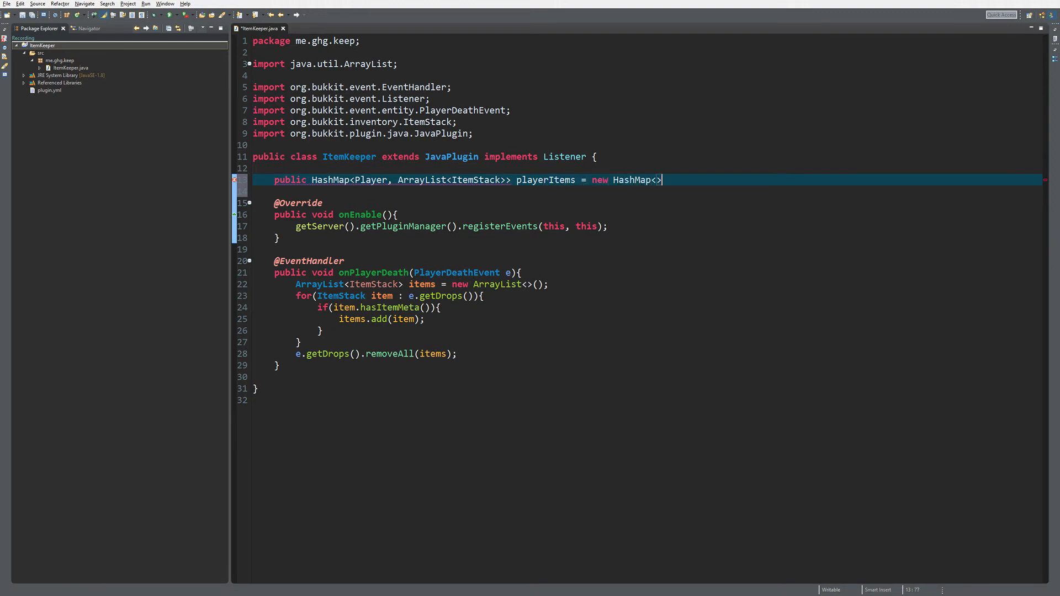
pyautogui.write('()')
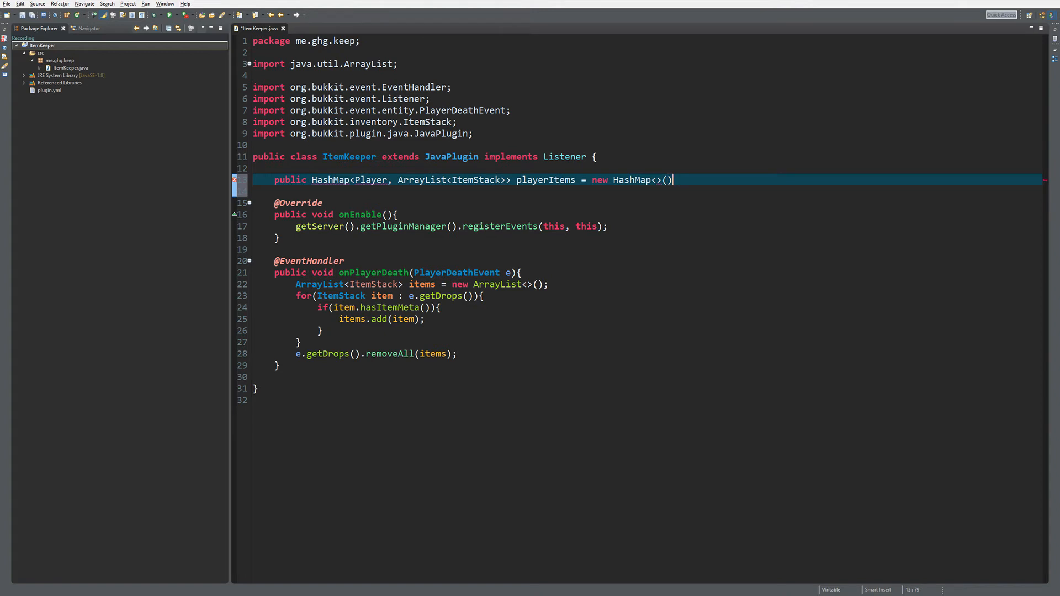
pyautogui.write(';')
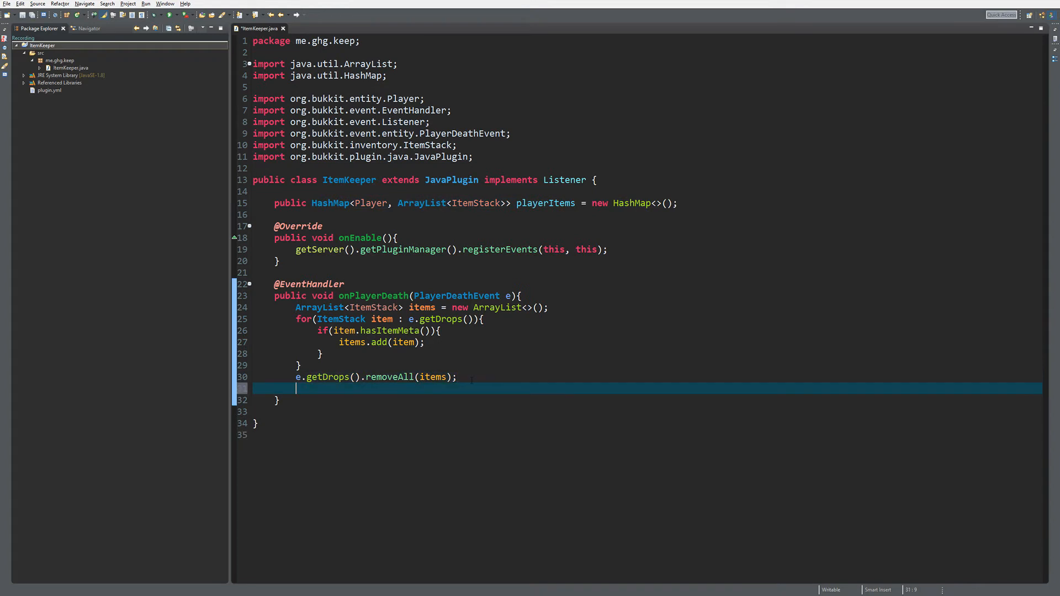
# - End onPlayerDeath with playerItems.put(e.getEntity(), items); and save
pyautogui.write('playerItems.put(e.getEntity(), items);')
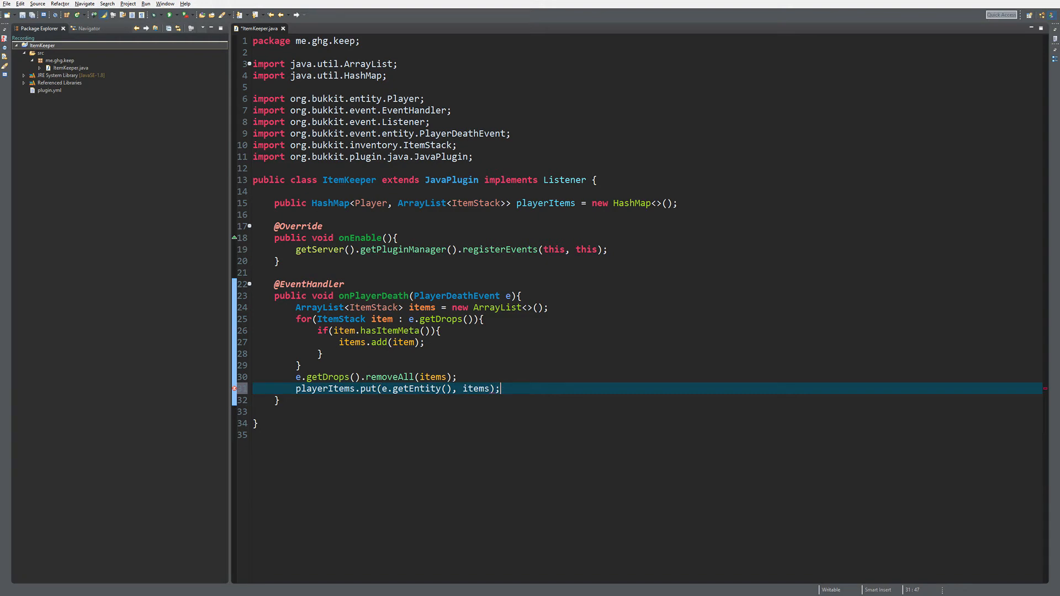
pyautogui.press('ctrl+s')
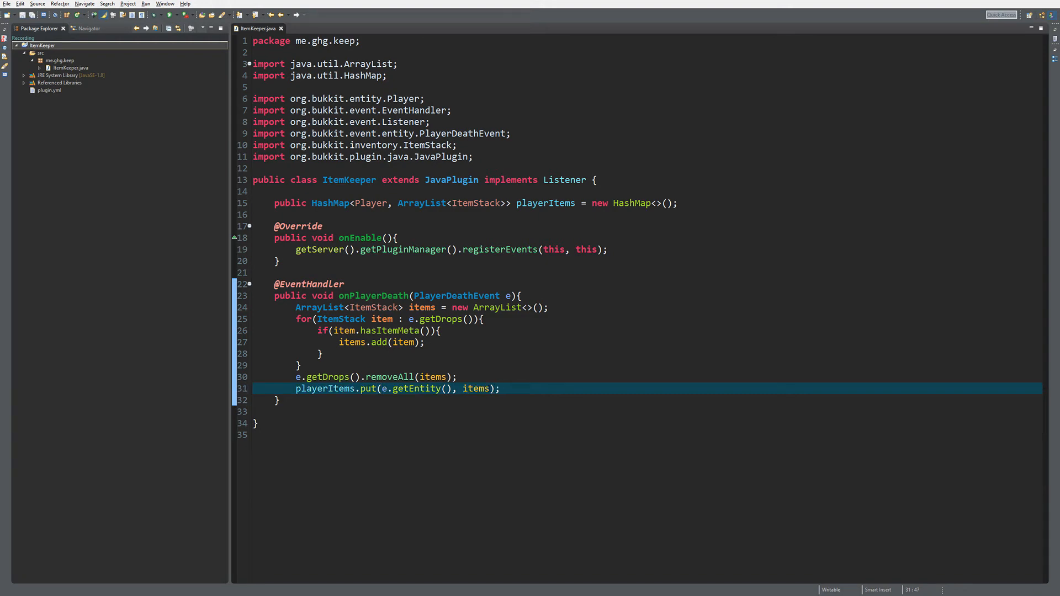
pyautogui.press('enter')
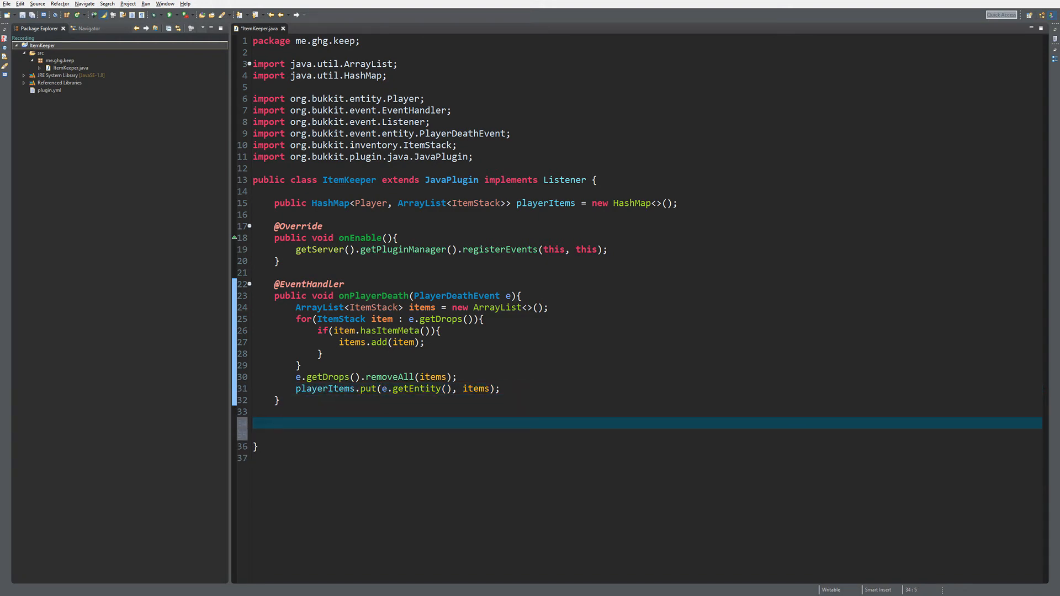
pyautogui.write('@EventHandler')
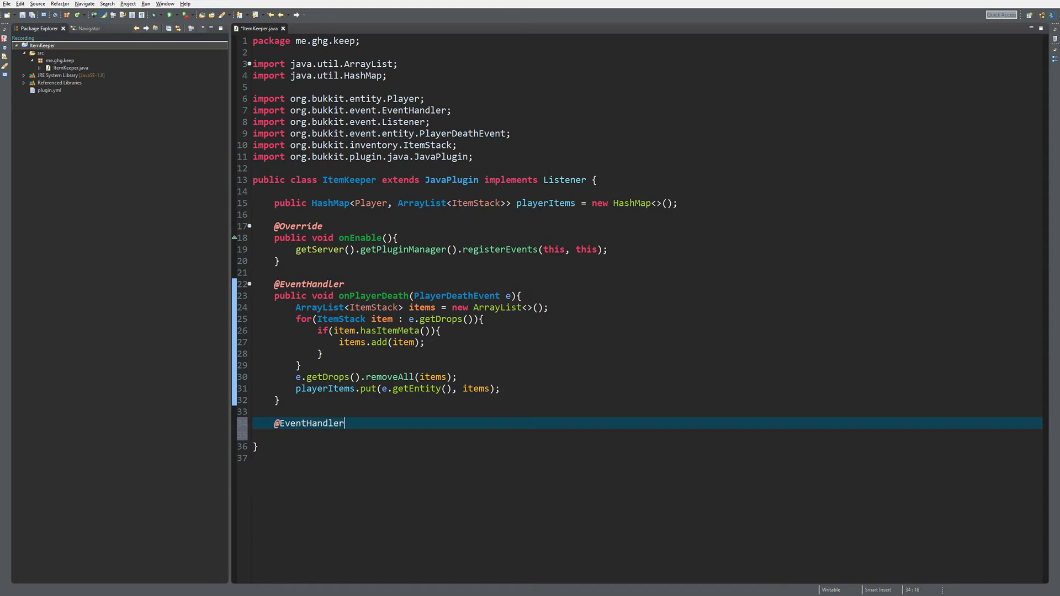
pyautogui.write('public void onPlayer')
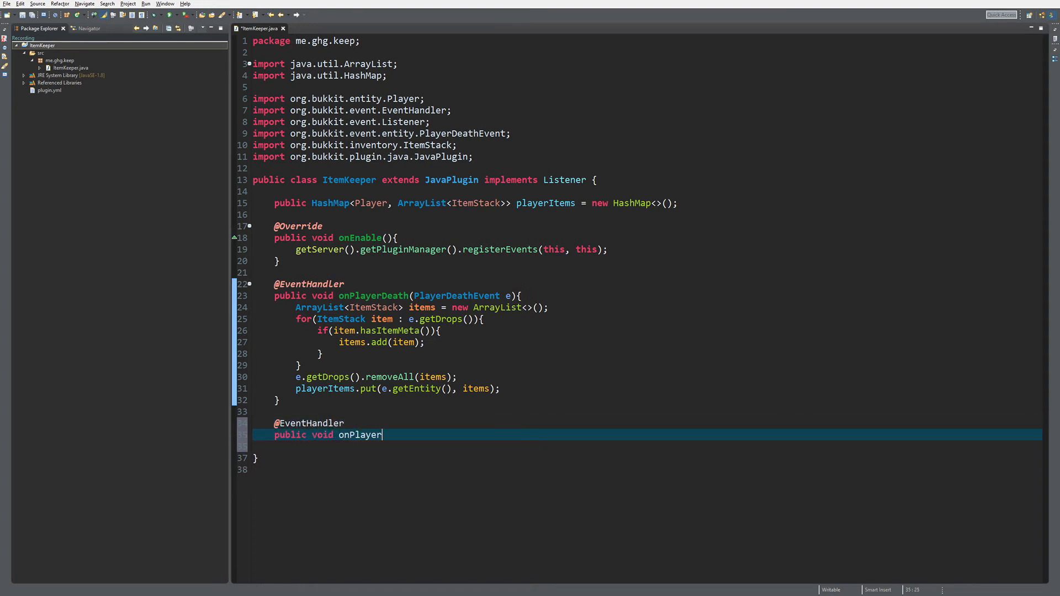
pyautogui.write('Re')
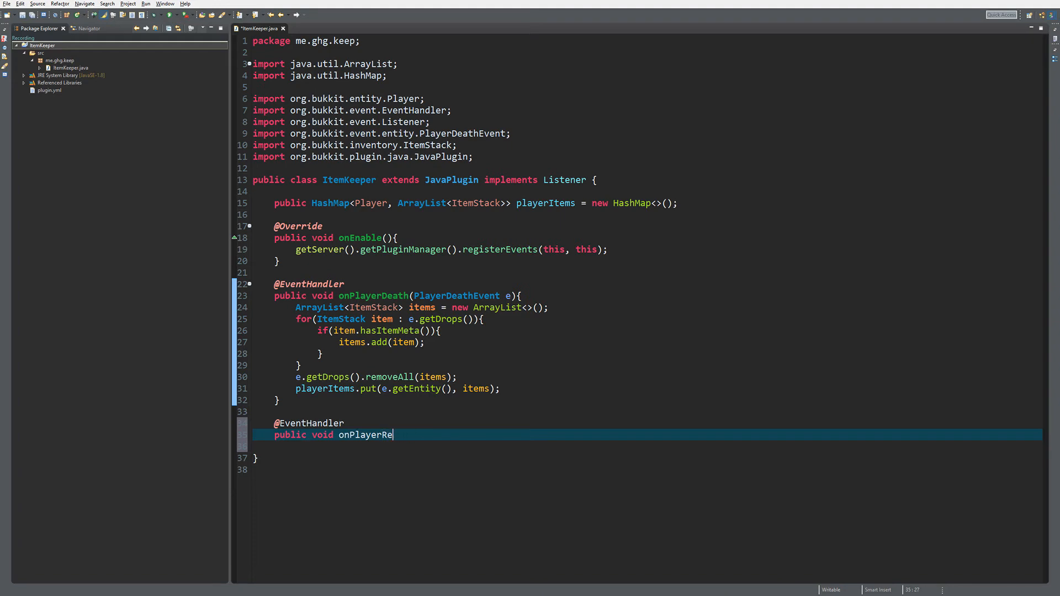
pyautogui.write('spawn()')
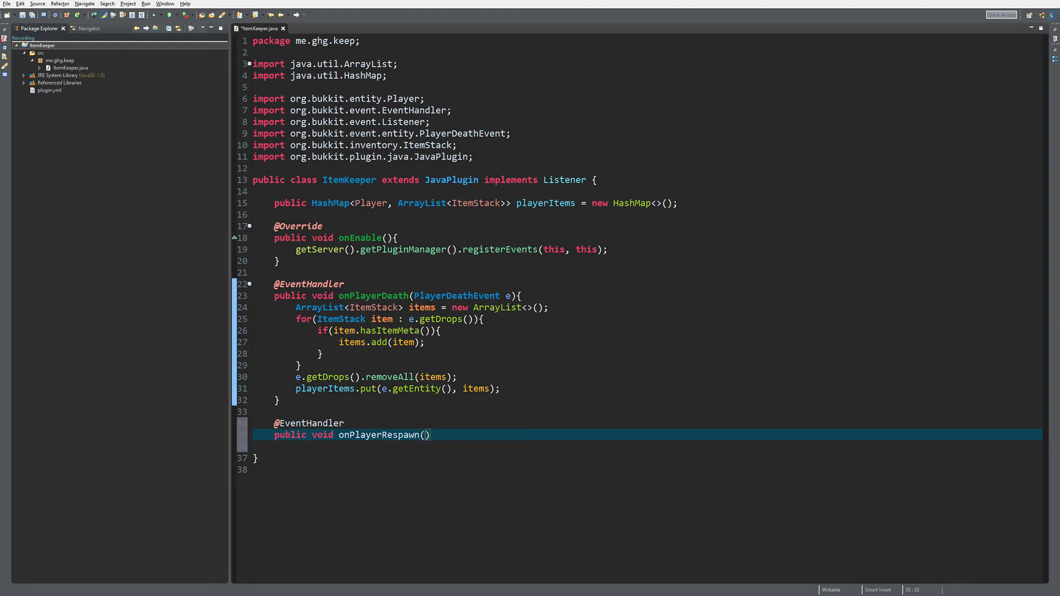
pyautogui.write('PlayerRespawnEvent e')
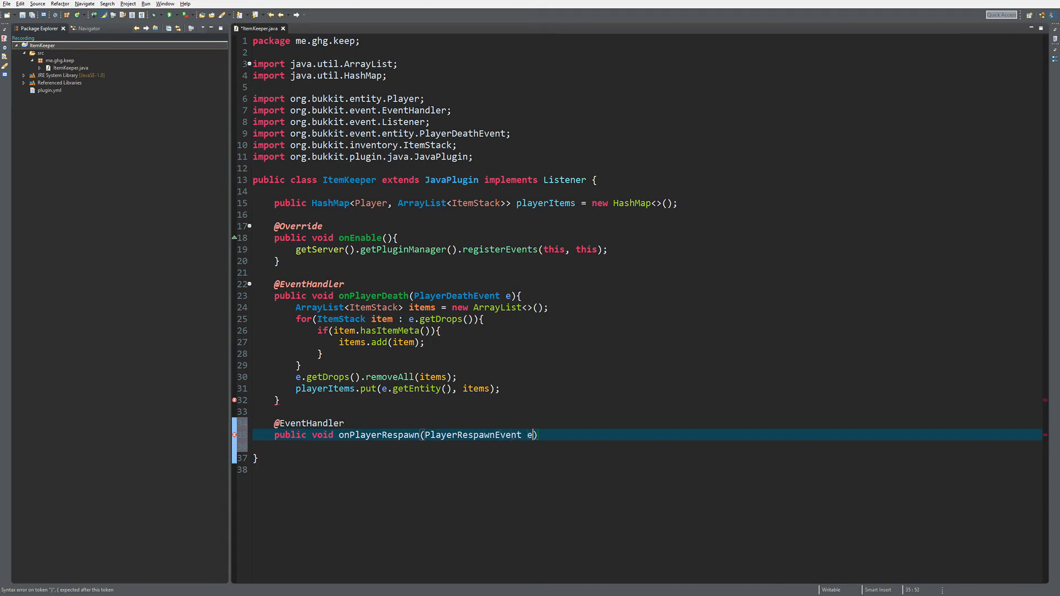
pyautogui.write('{')
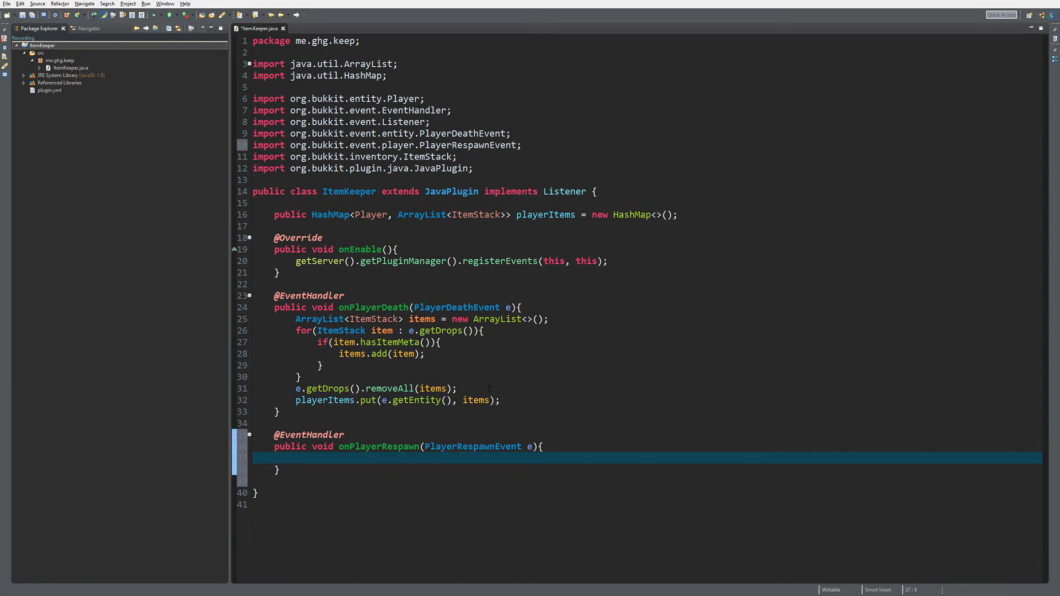
# - Stream playerItems.get(e.getPlayer()) and forEach-add each item to the player's inventory
pyautogui.write('player')
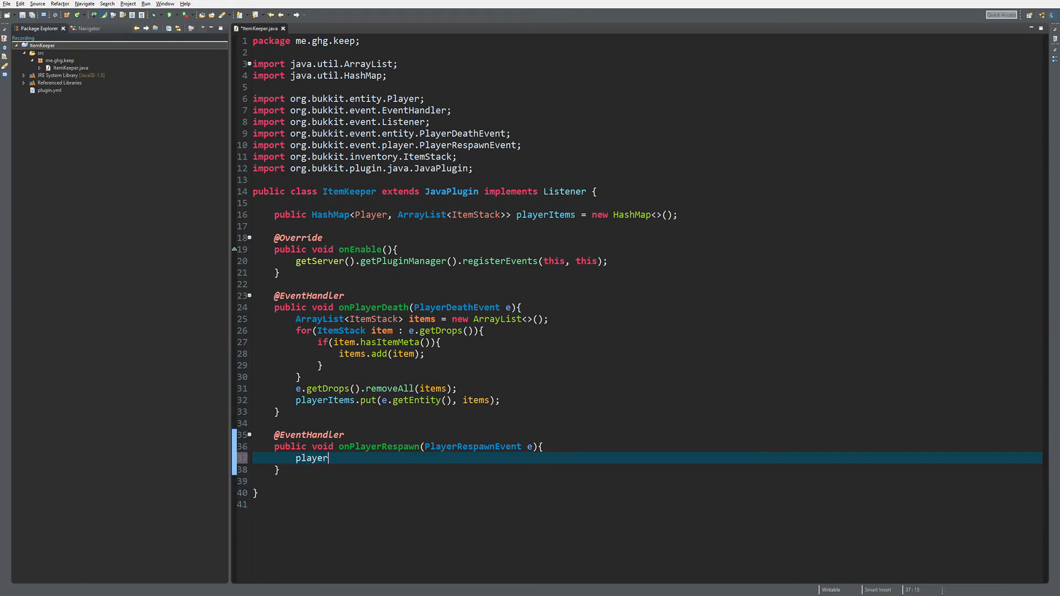
pyautogui.write('Items.get(e.getPlayer(')
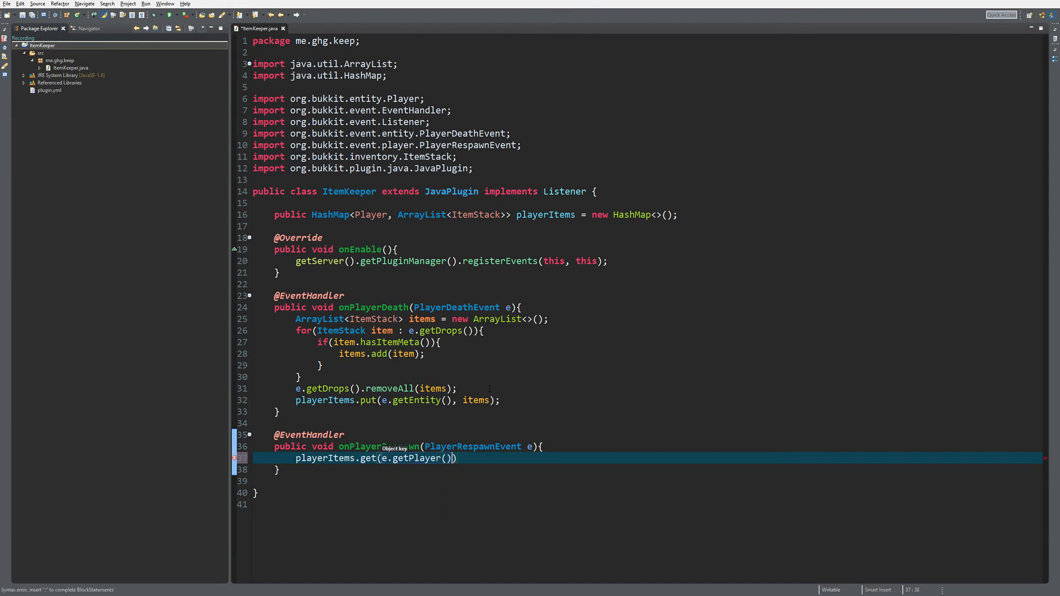
pyautogui.write('.')
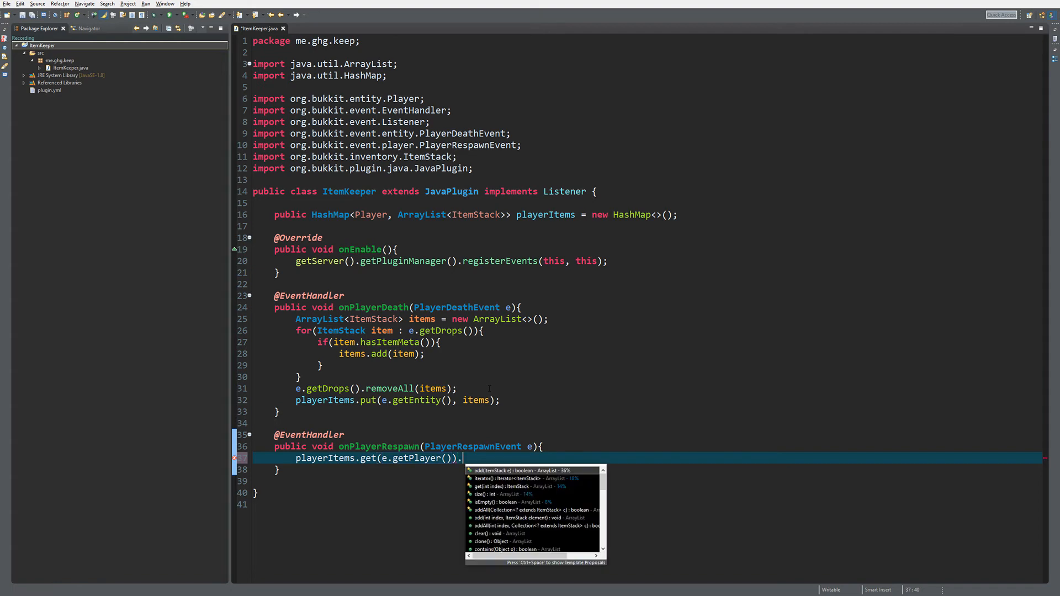
pyautogui.write('stream().forEach(item -> e.getPlayer().getInventory().addItem(item));')
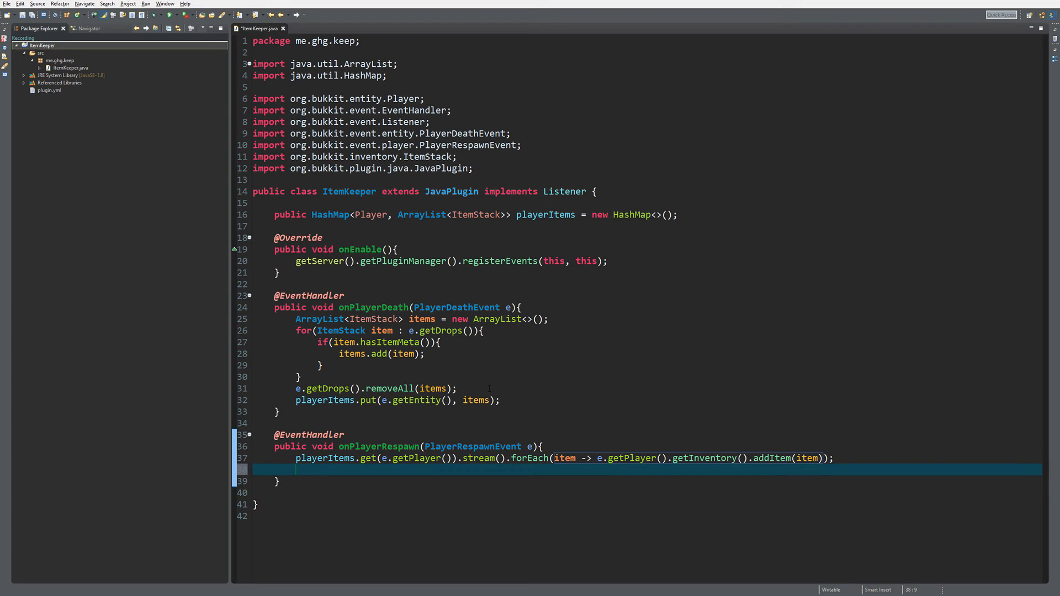
# - Write playerItems.remove(e.getPlayer()); at the end of onPlayerRespawn
pyautogui.write('playerItems')
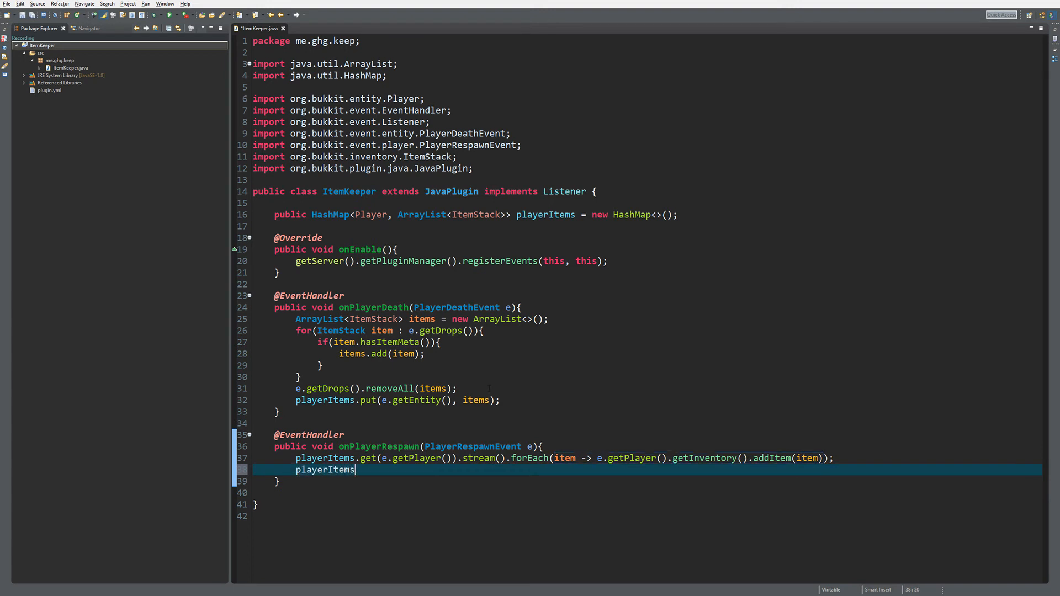
pyautogui.write('.remove(e.get')
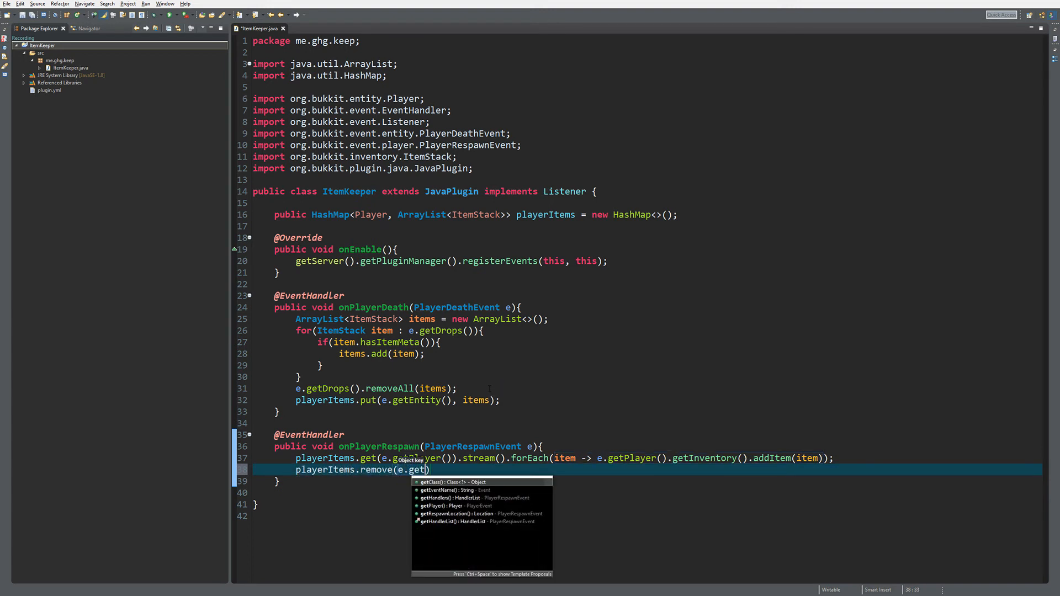
pyautogui.click(436, 506)
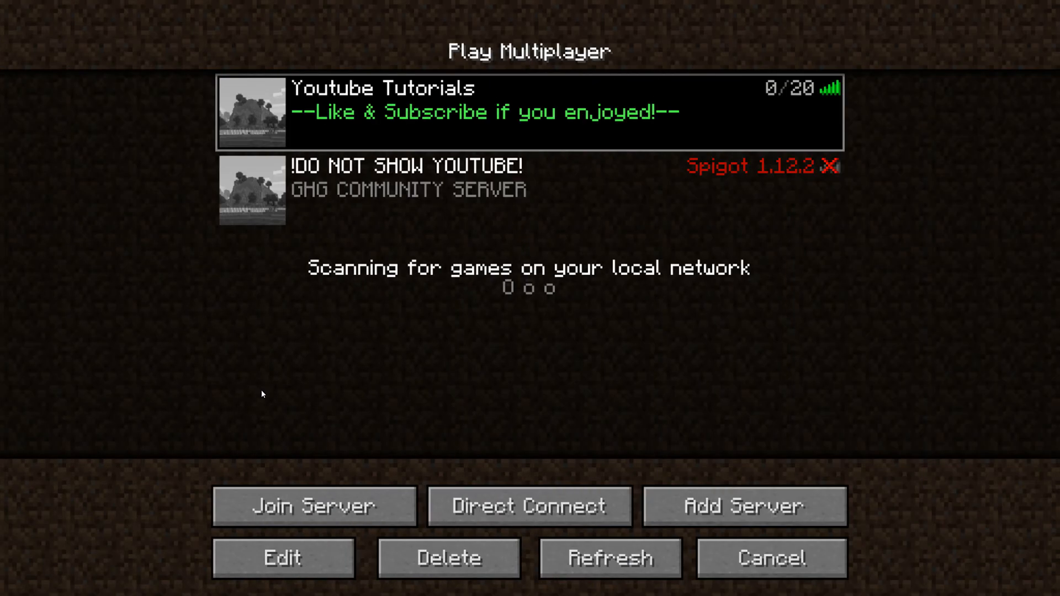
# - Join the Youtube Tutorials server from the Multiplayer screen
pyautogui.click(314, 506)
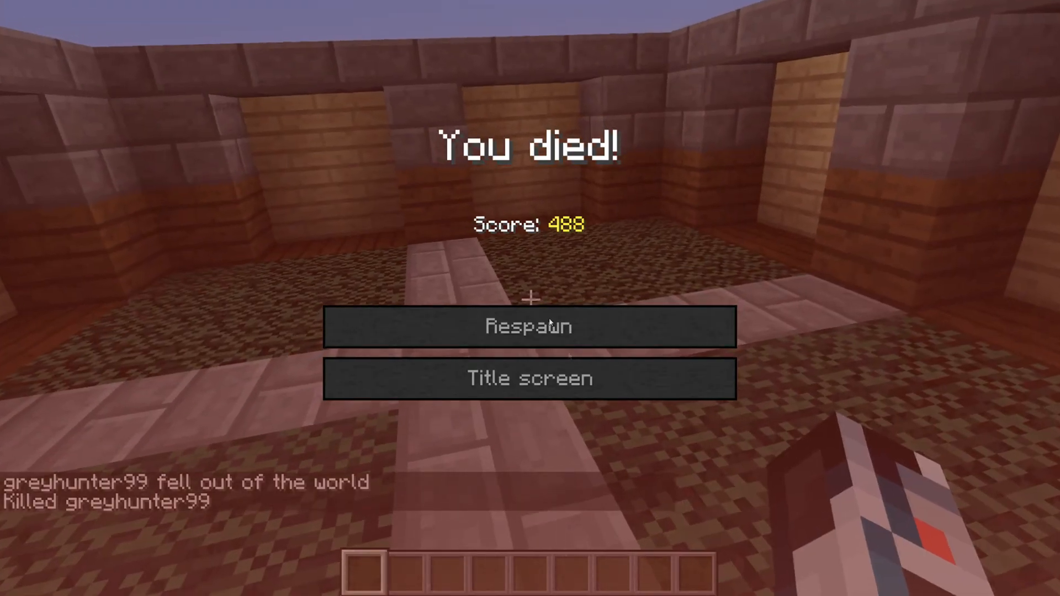
# - Respawn, then check the inventory confirms the diamond sword and armour were restored
pyautogui.click(529, 326)
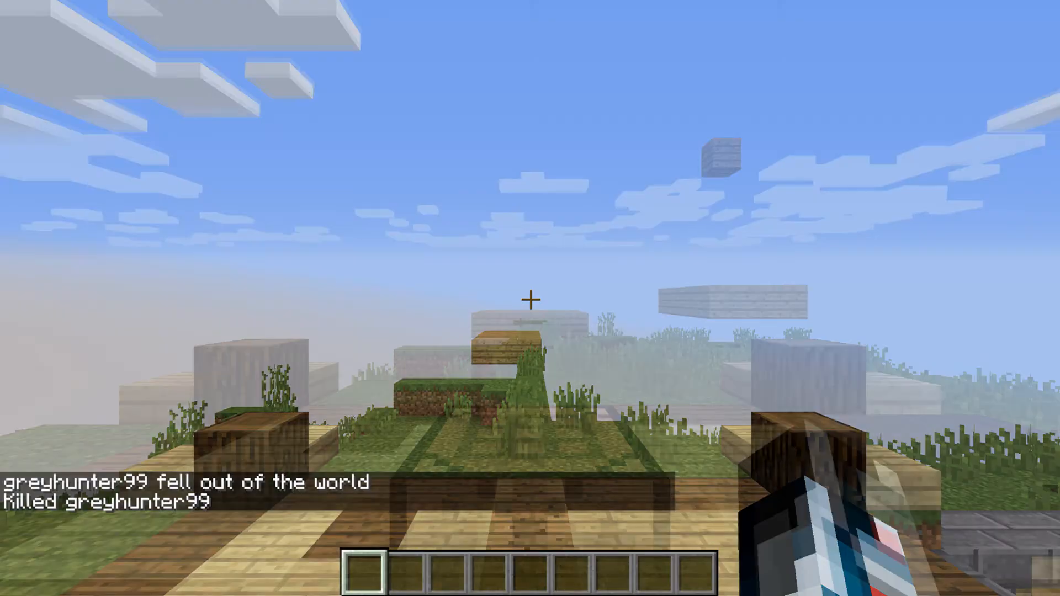
pyautogui.press('e')
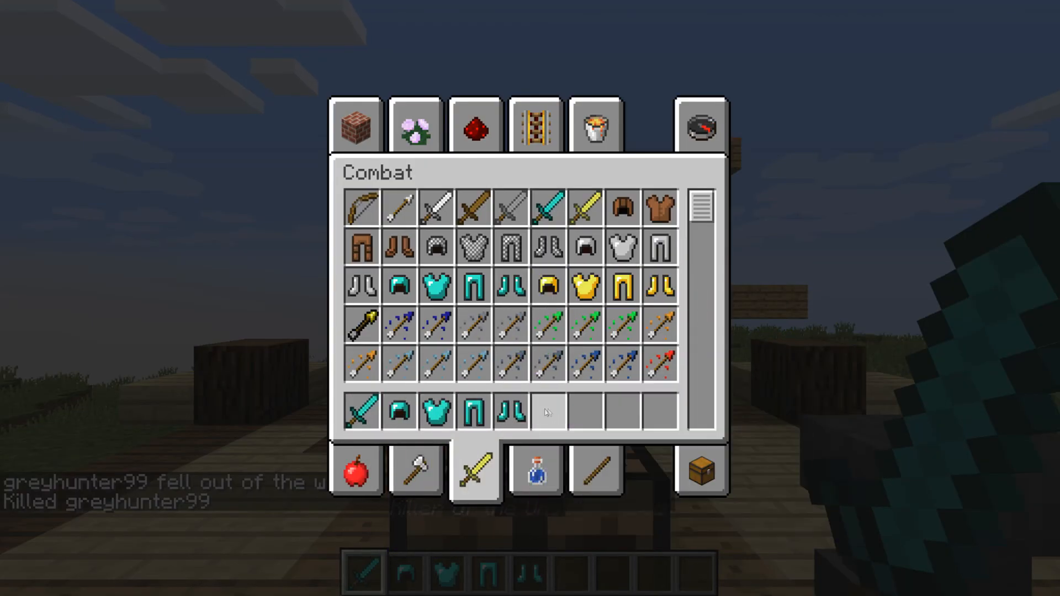
pyautogui.press('Escape')
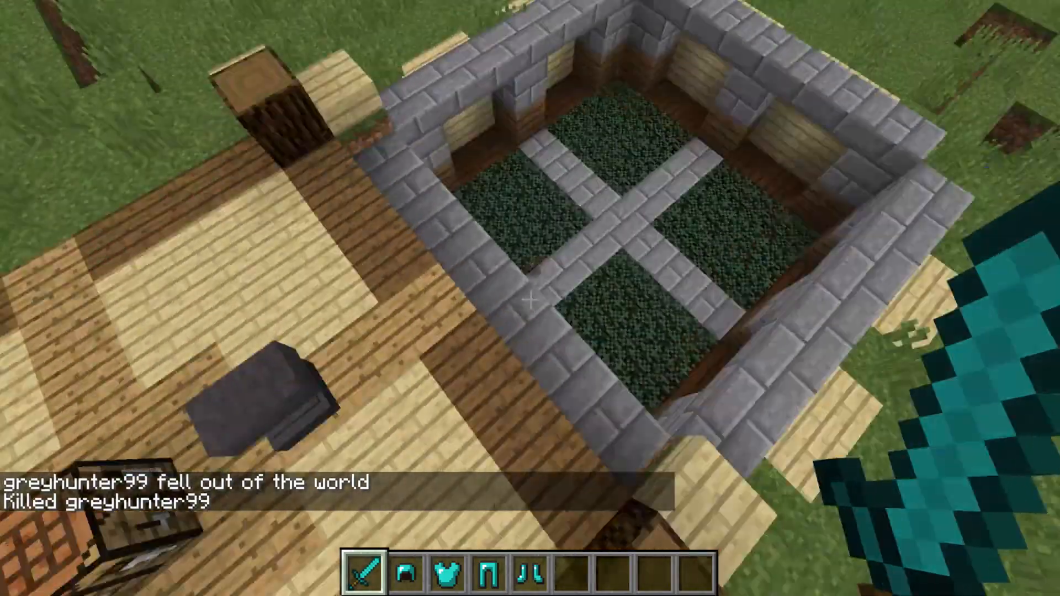